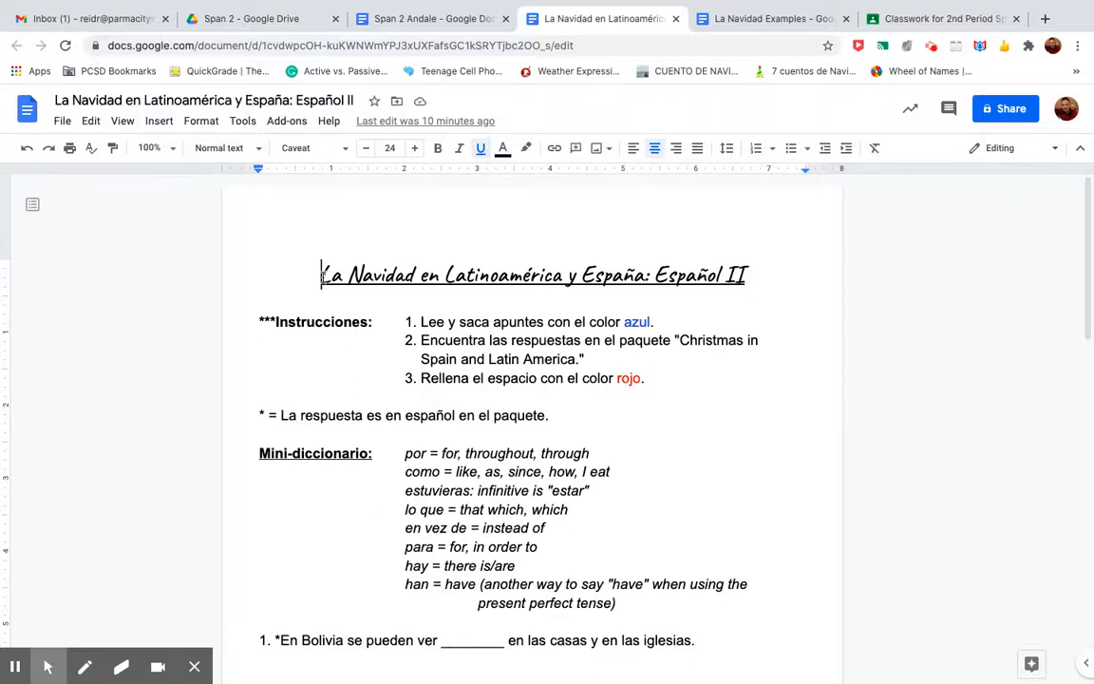
- Read the Navidad worksheet's instruction lines one by one, glancing at the packet PDF in between
drag(319, 275, 418, 276)
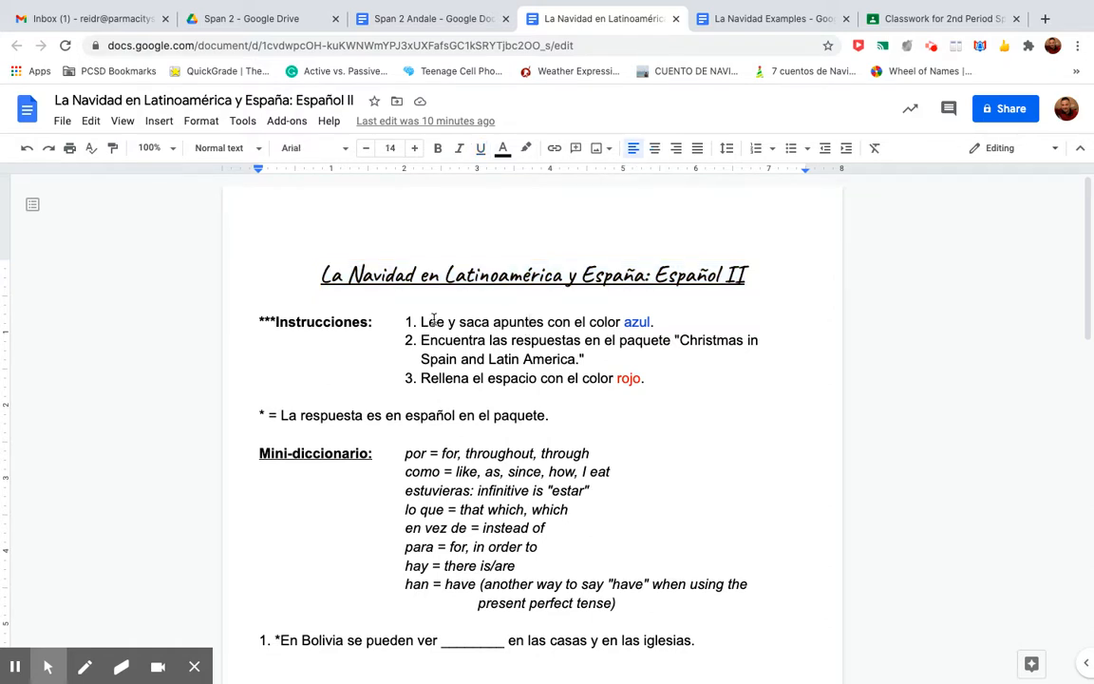
drag(421, 321, 619, 321)
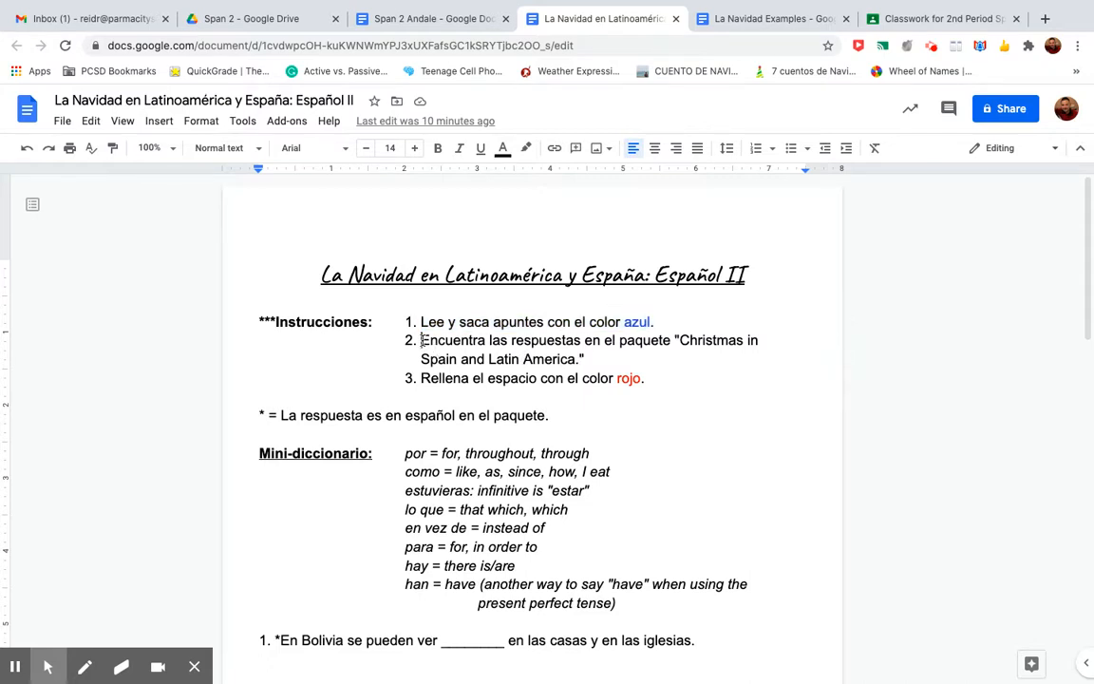
drag(421, 340, 585, 359)
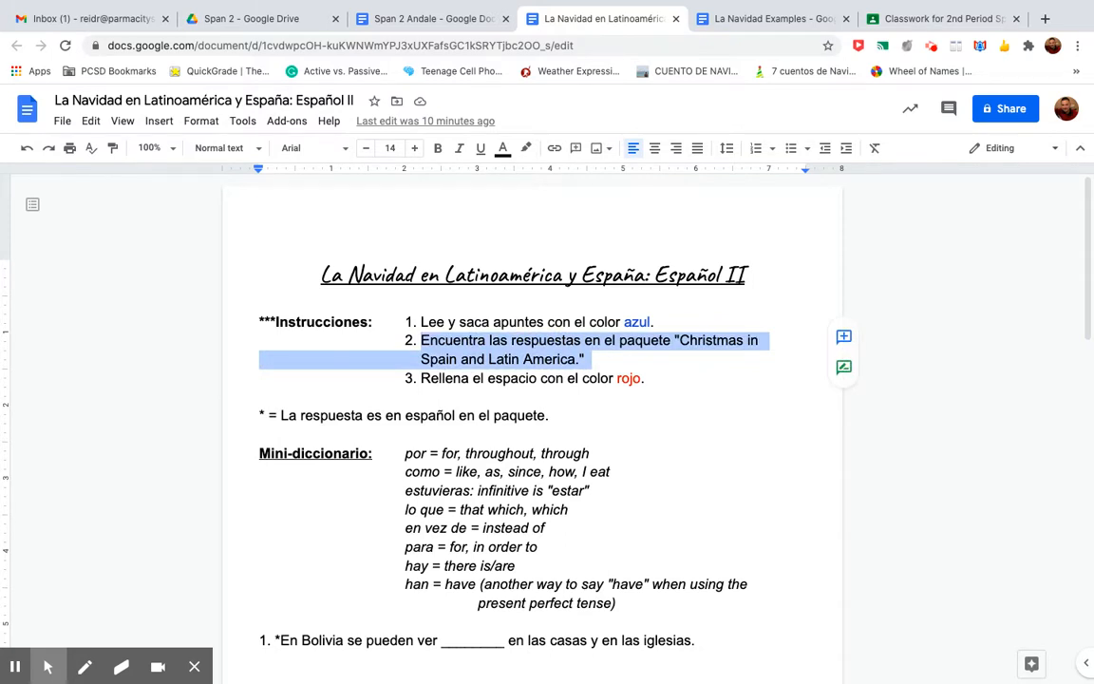
mouse_move(532, 357)
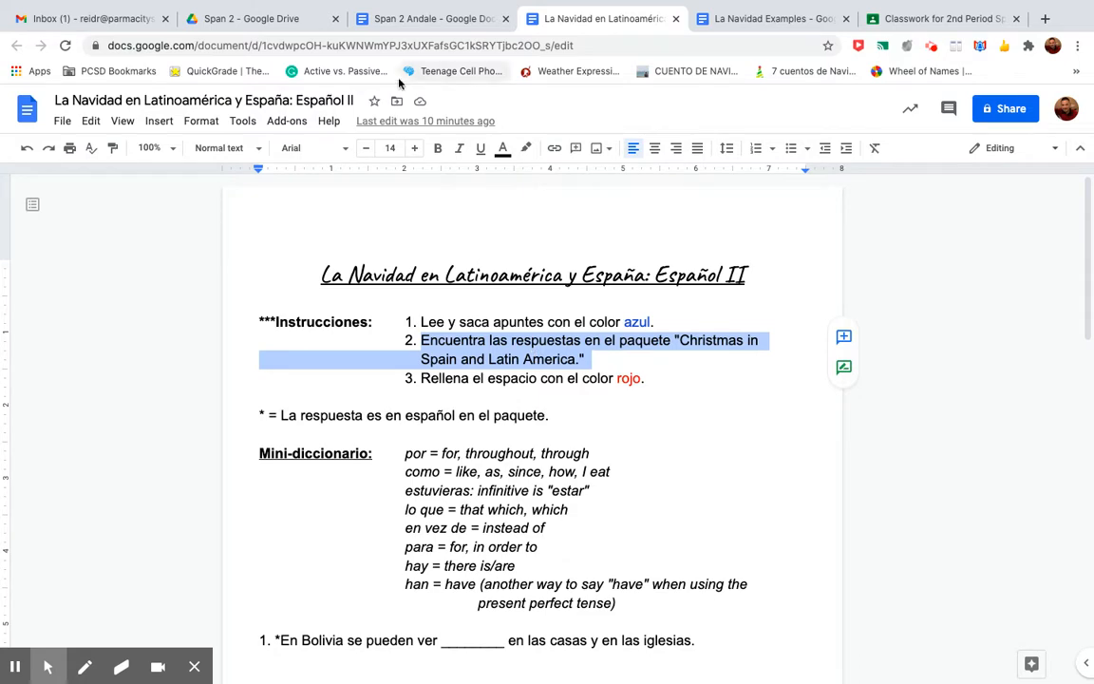
click(262, 19)
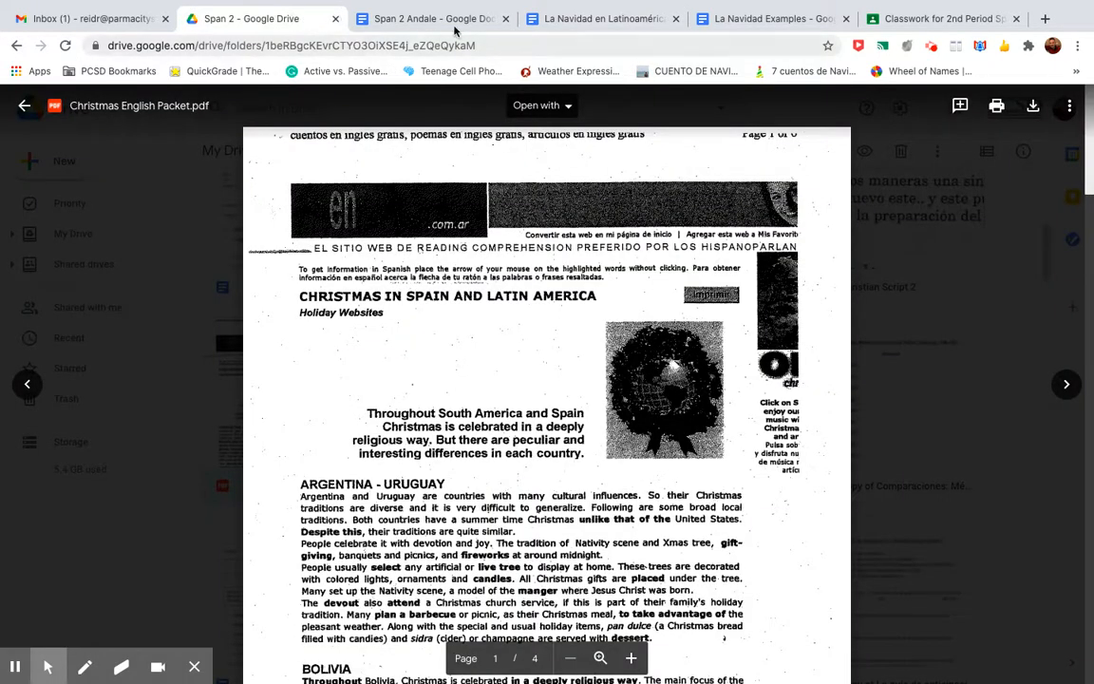
click(604, 19)
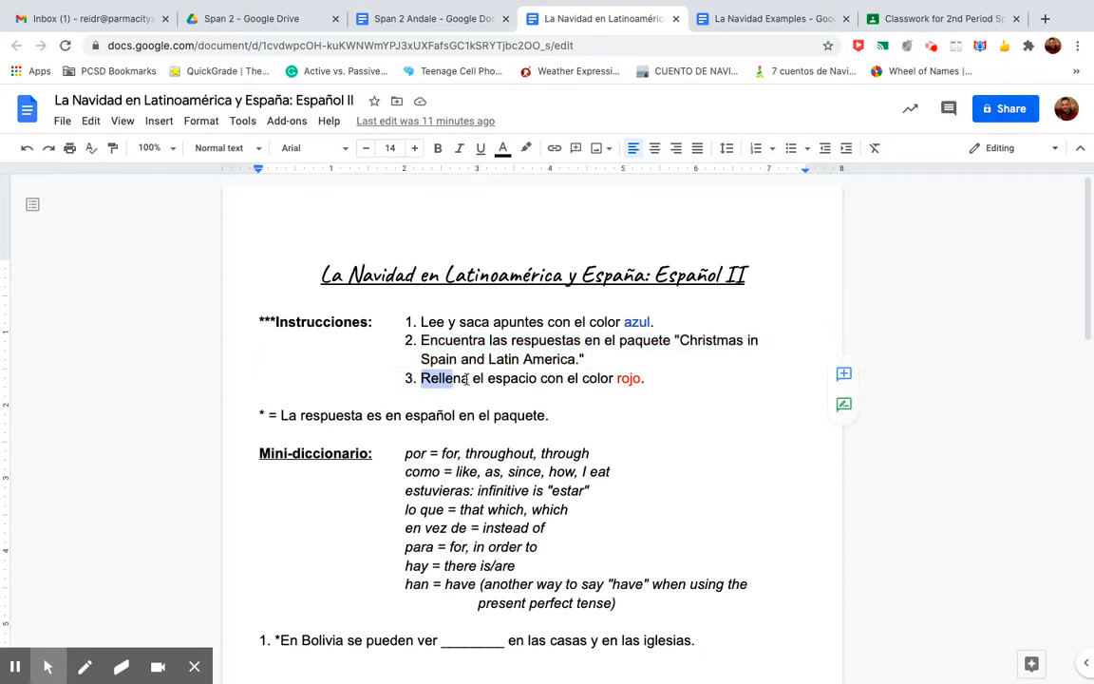
drag(421, 378, 644, 377)
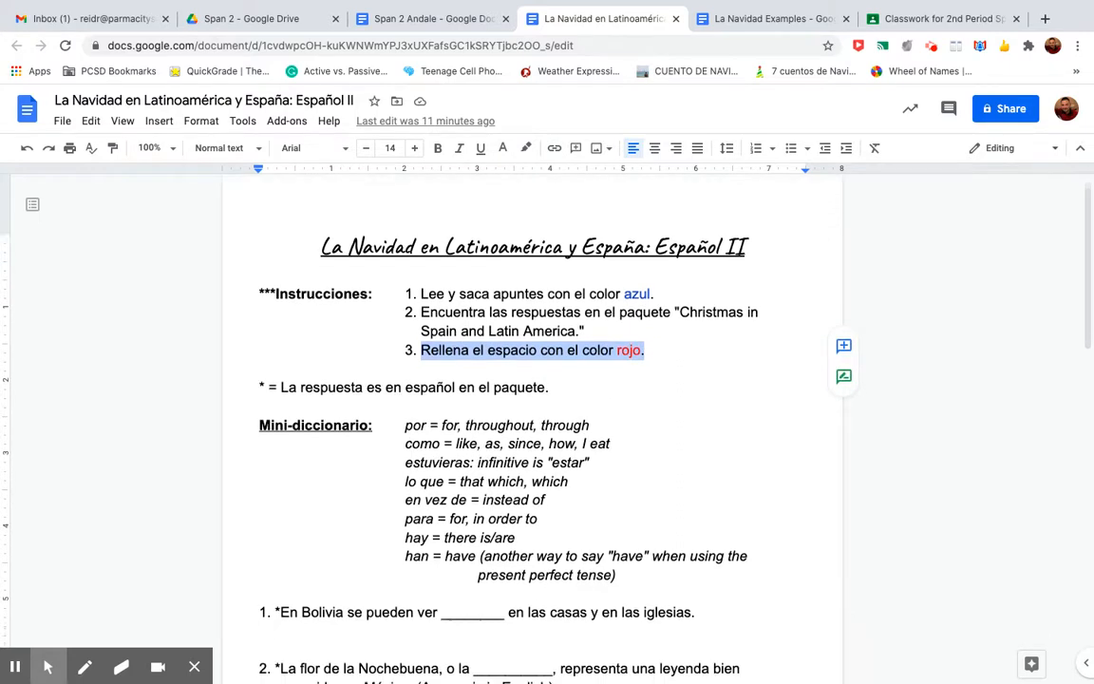
- Scroll down through the rest of the Navidad worksheet and back up
scroll(down, 3)
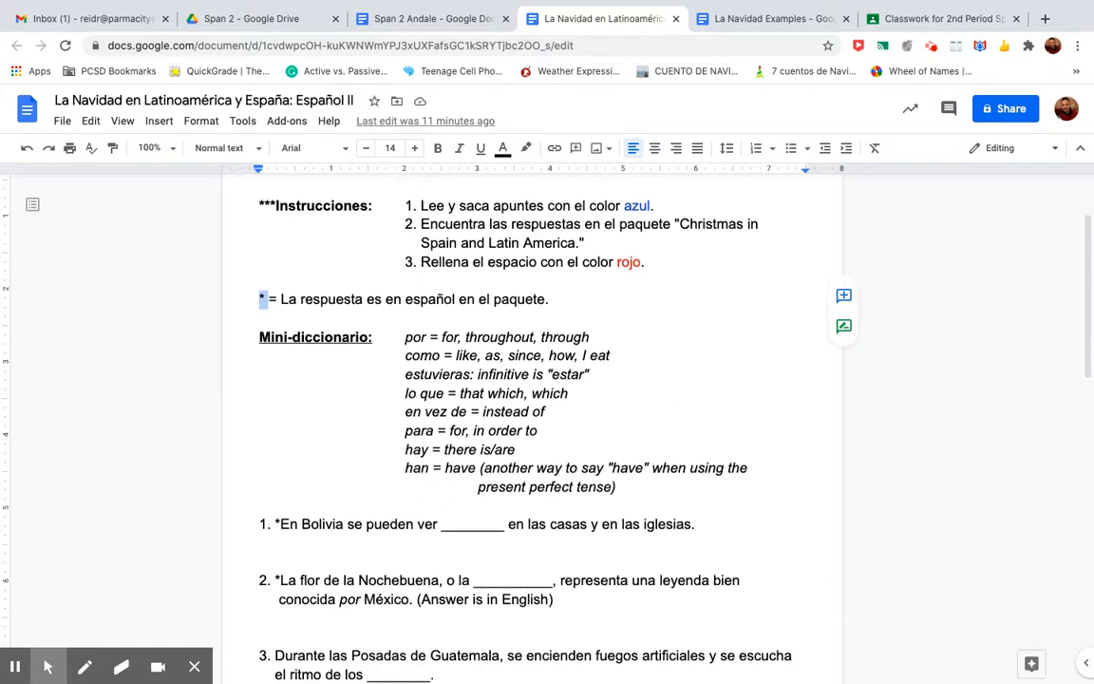
scroll(down, 3)
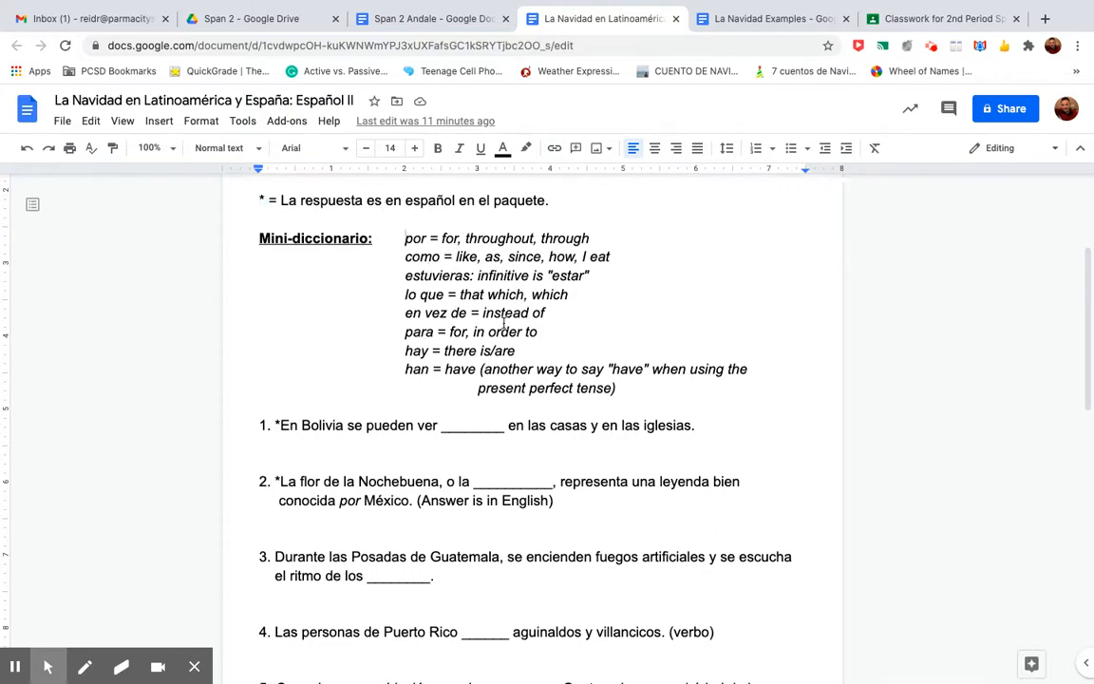
scroll(down, 3)
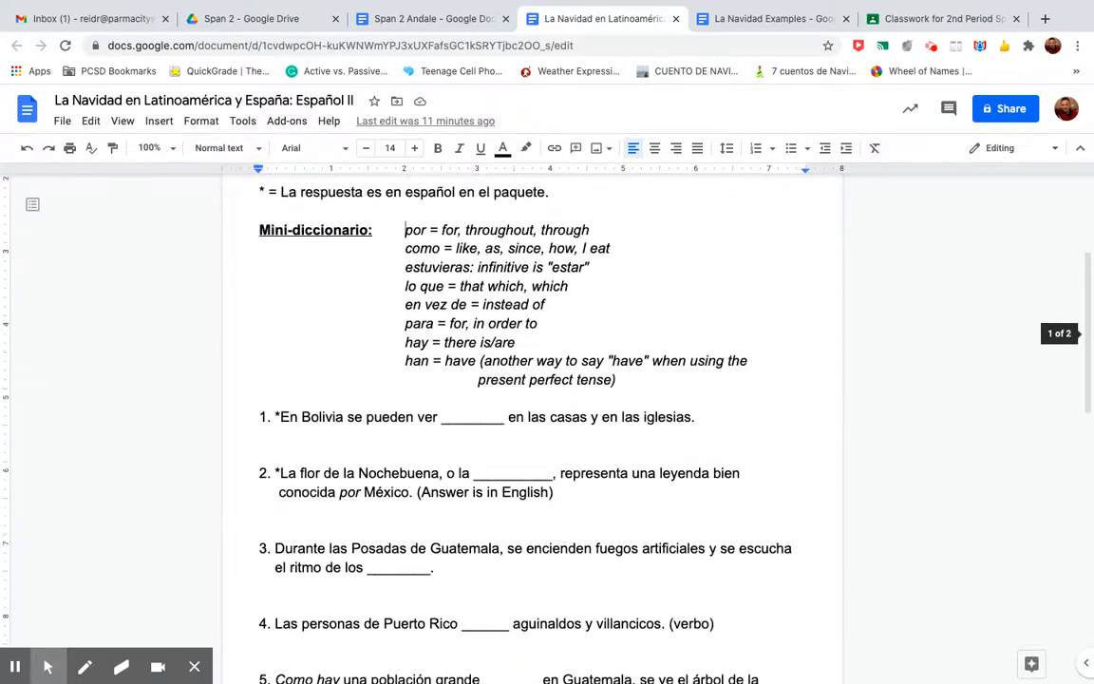
scroll(up, 3)
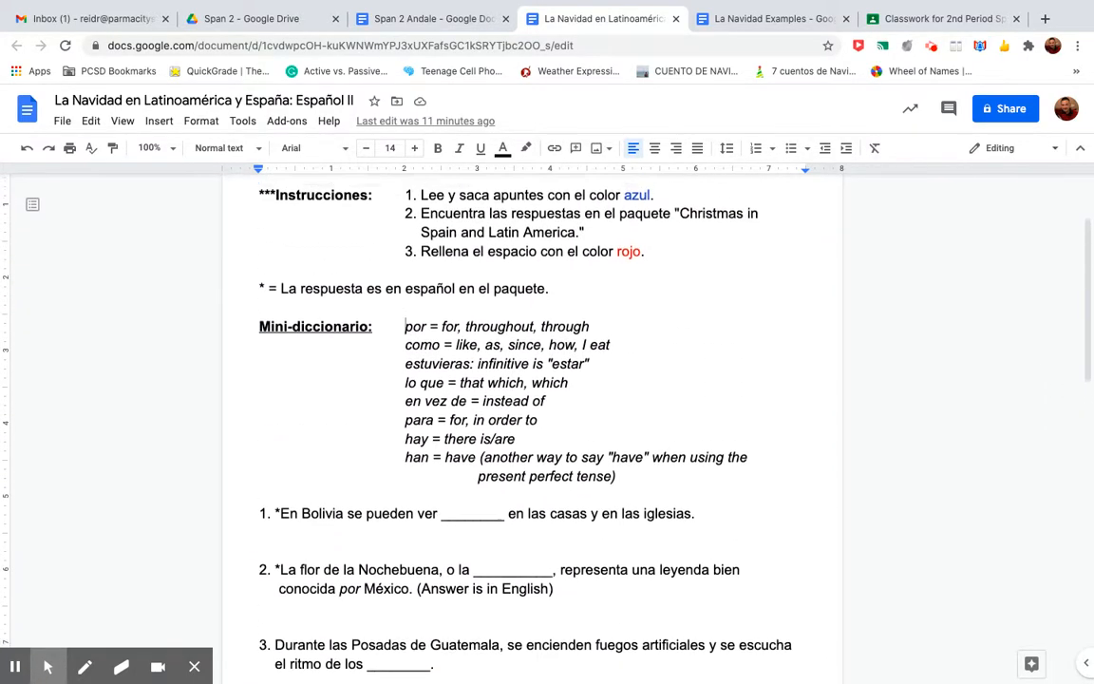
scroll(down, 3)
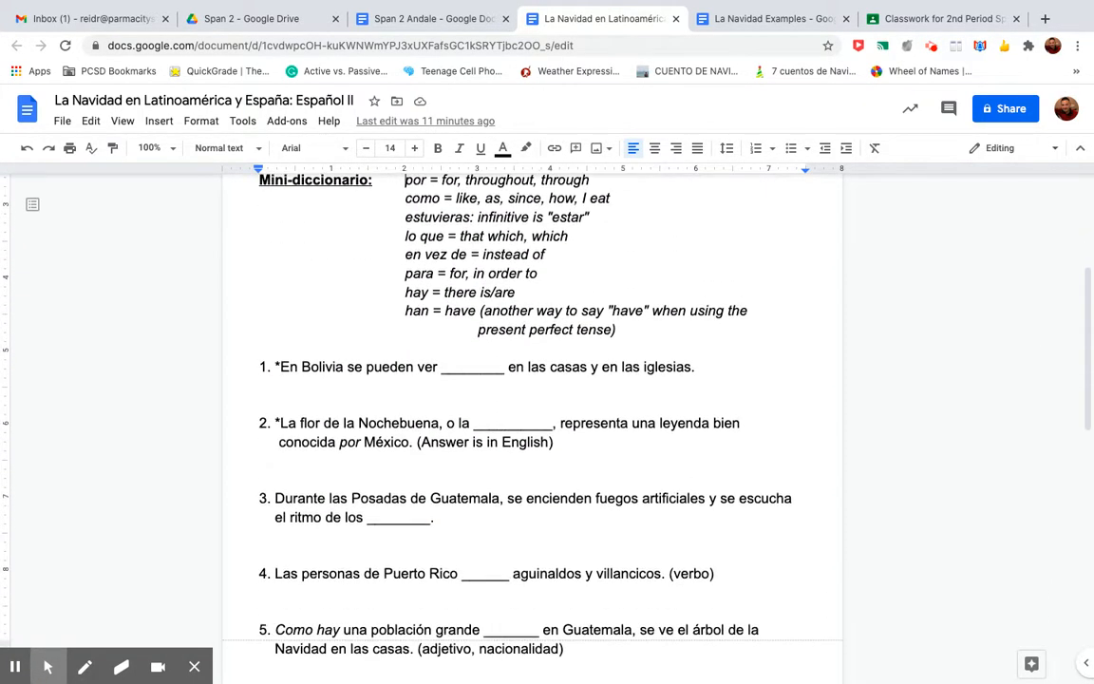
scroll(down, 3)
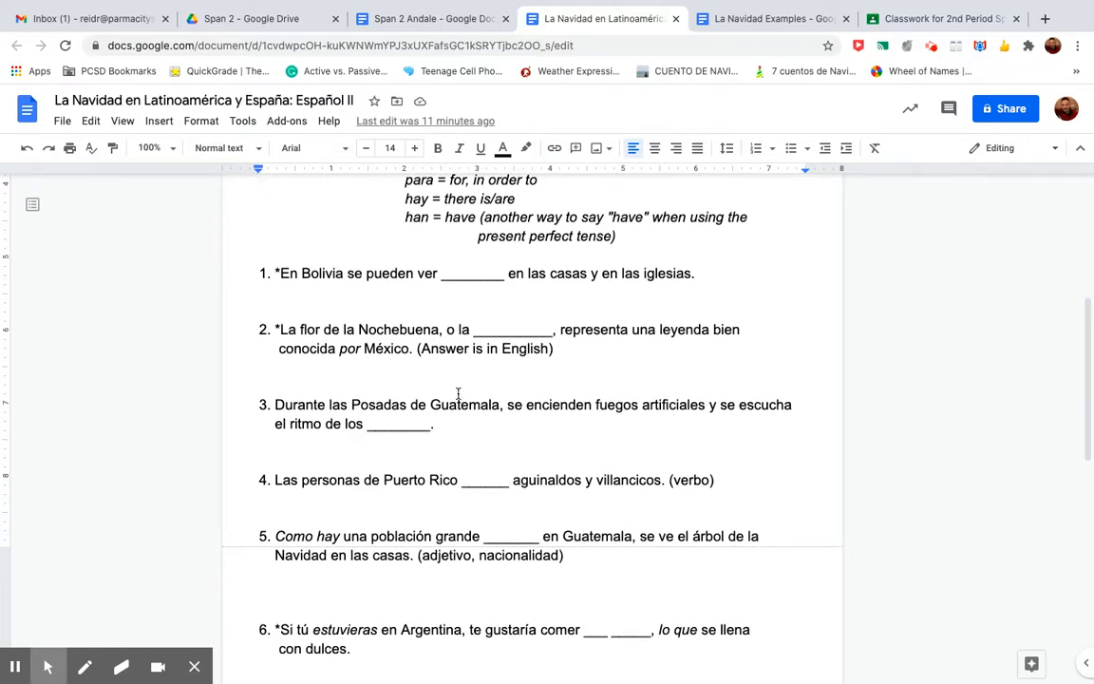
scroll(down, 3)
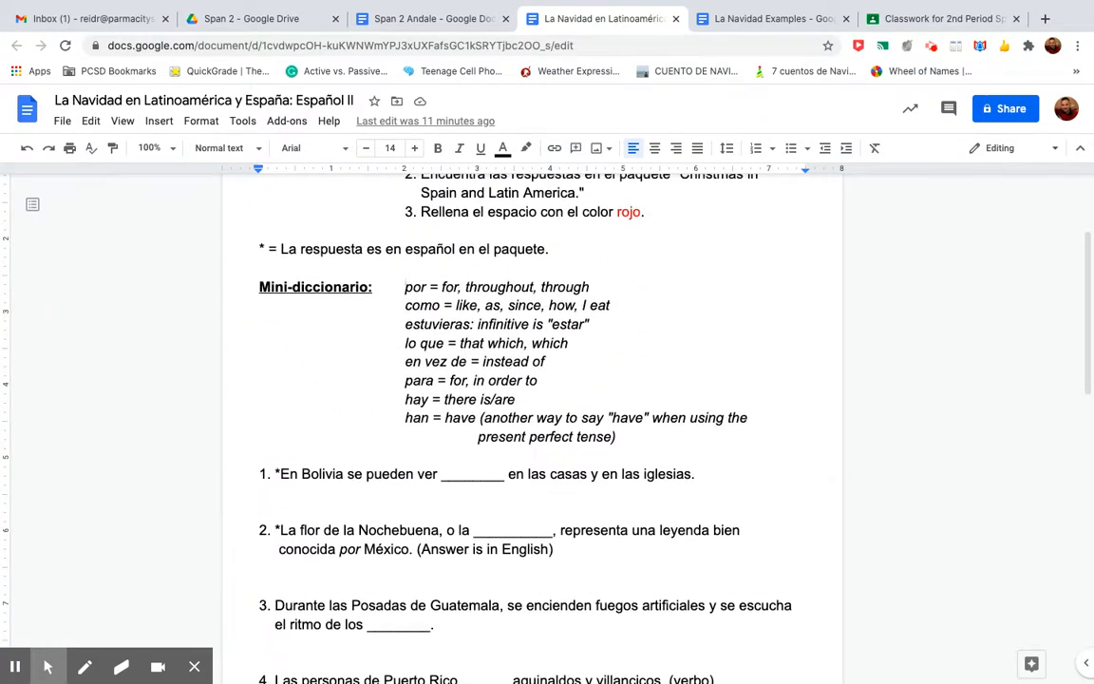
scroll(up, 3)
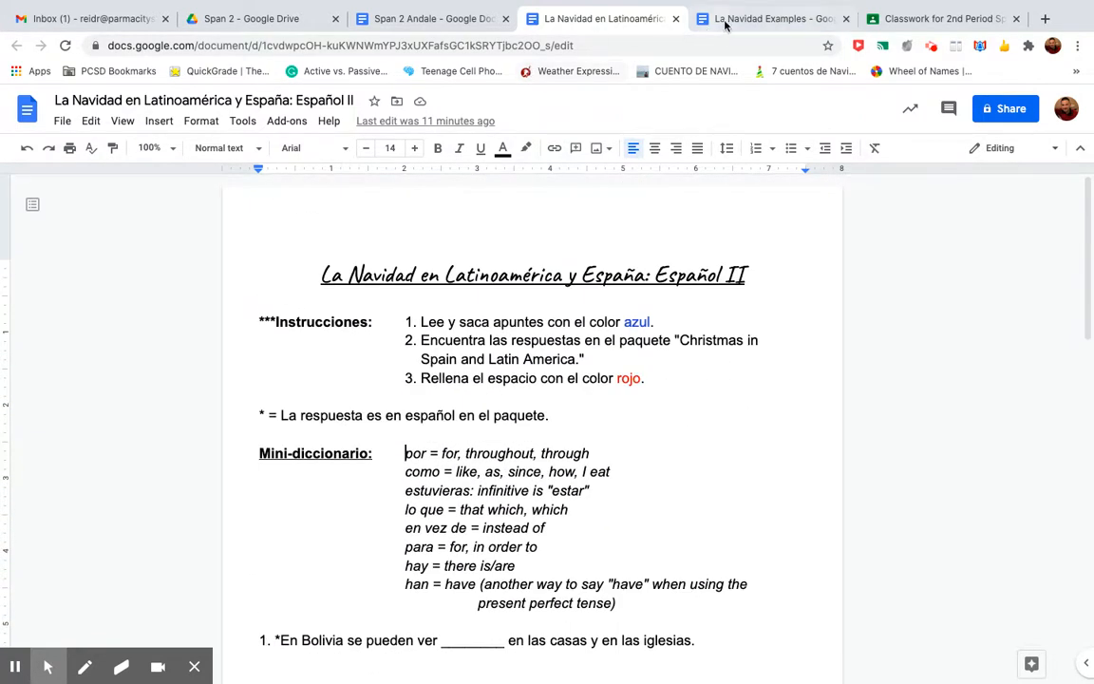
- Review question 1 about Paraguay in La Navidad Examples, then bring up the Christmas English Packet PDF
click(769, 19)
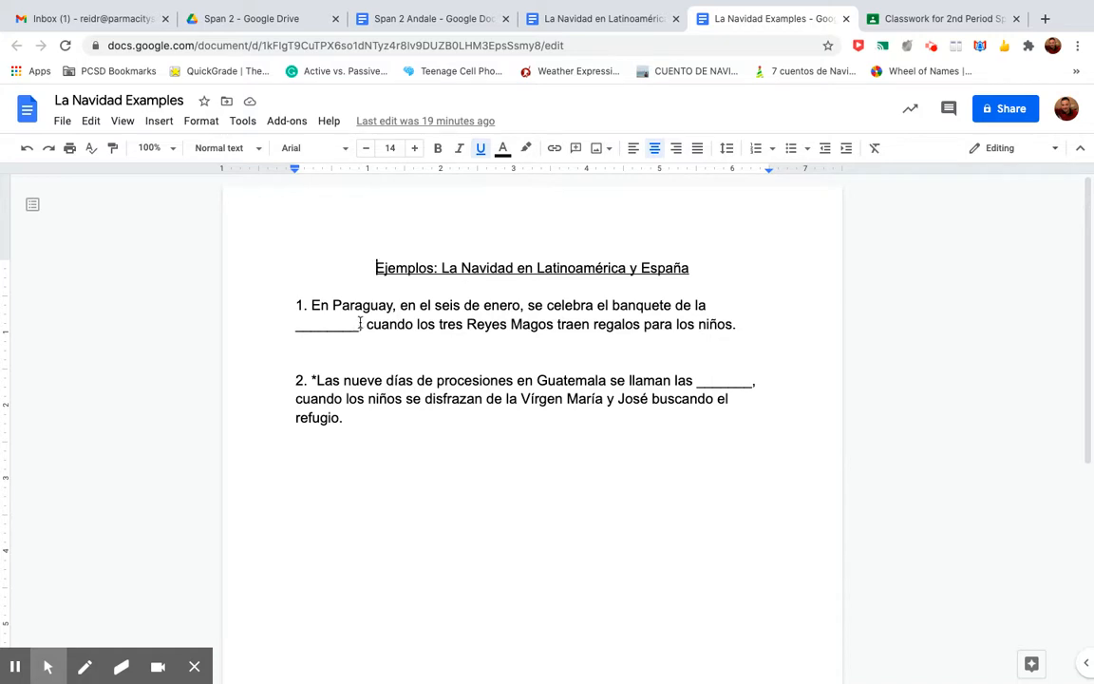
double_click(365, 304)
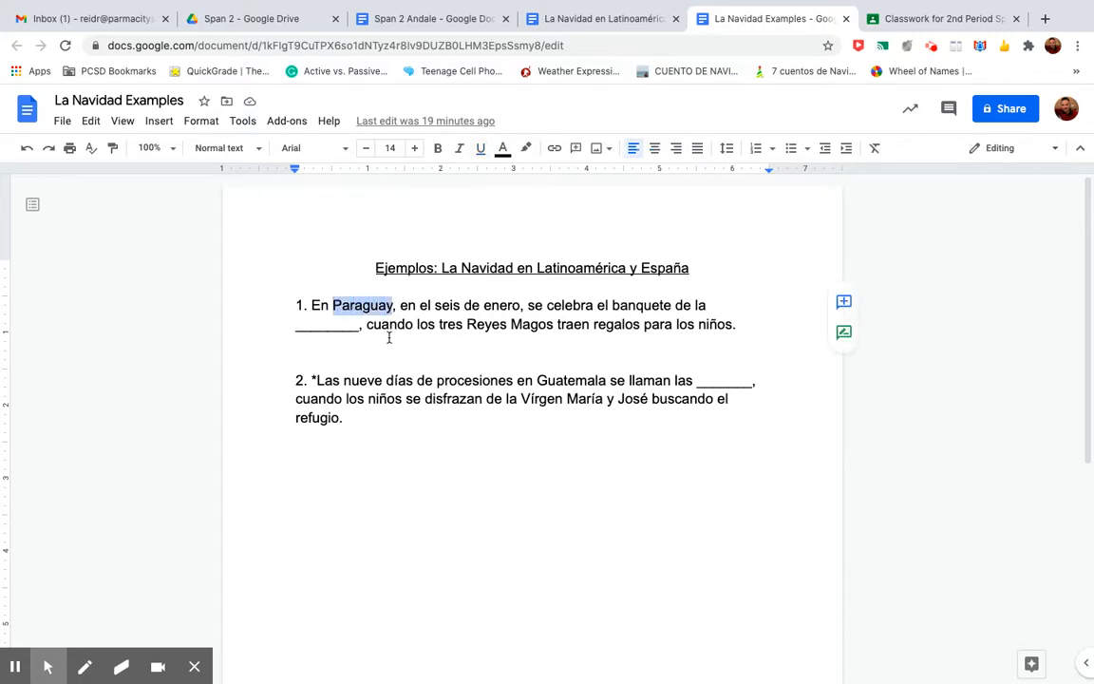
click(297, 342)
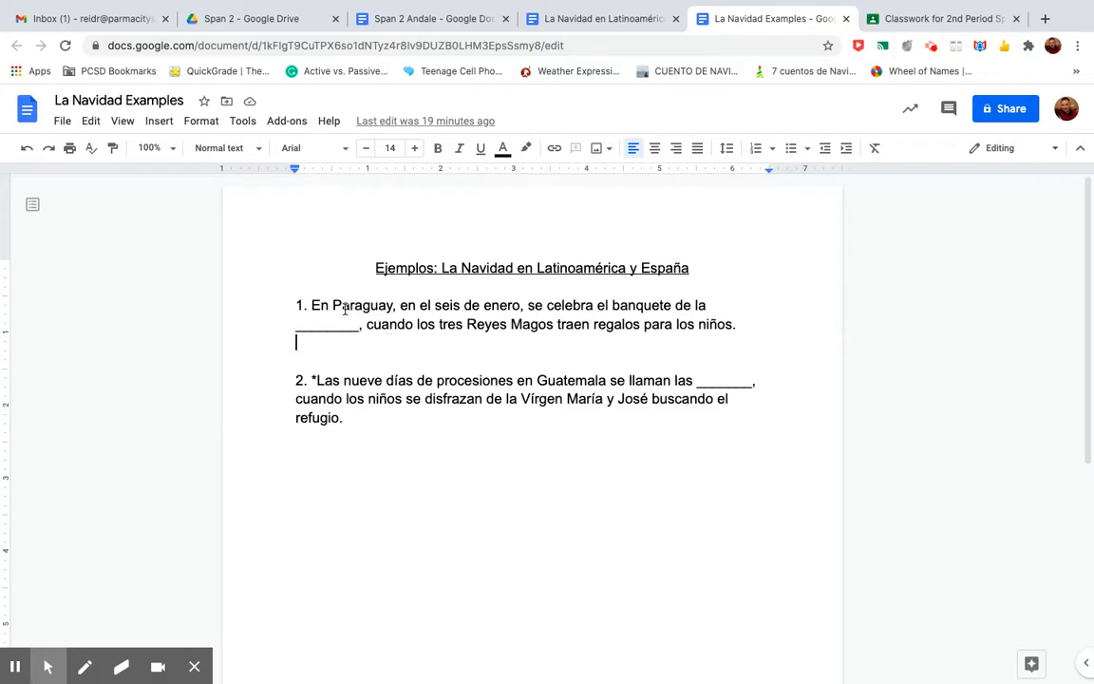
click(251, 19)
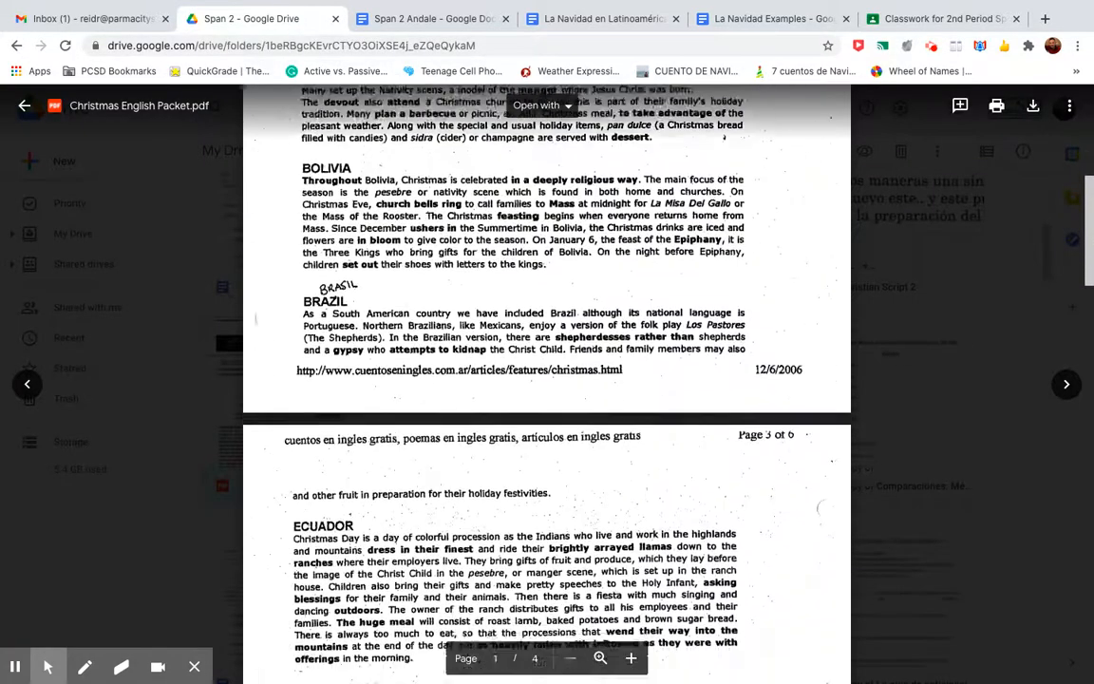
- Scroll the packet PDF down through the Honduras and Mexico sections
scroll(down, 3)
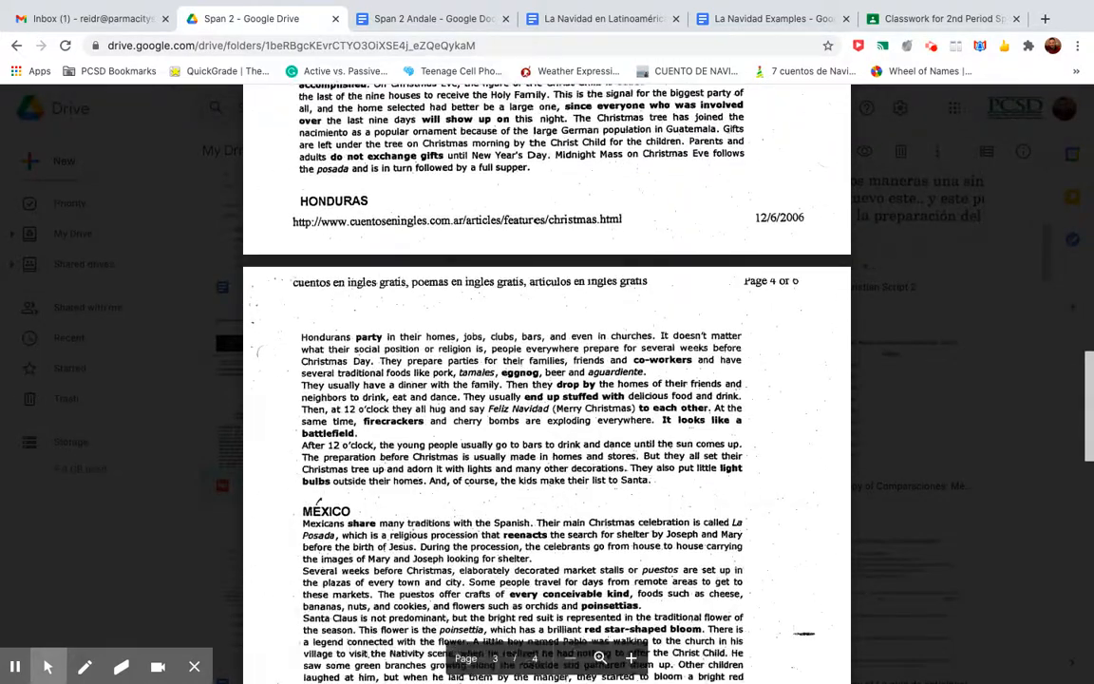
scroll(down, 3)
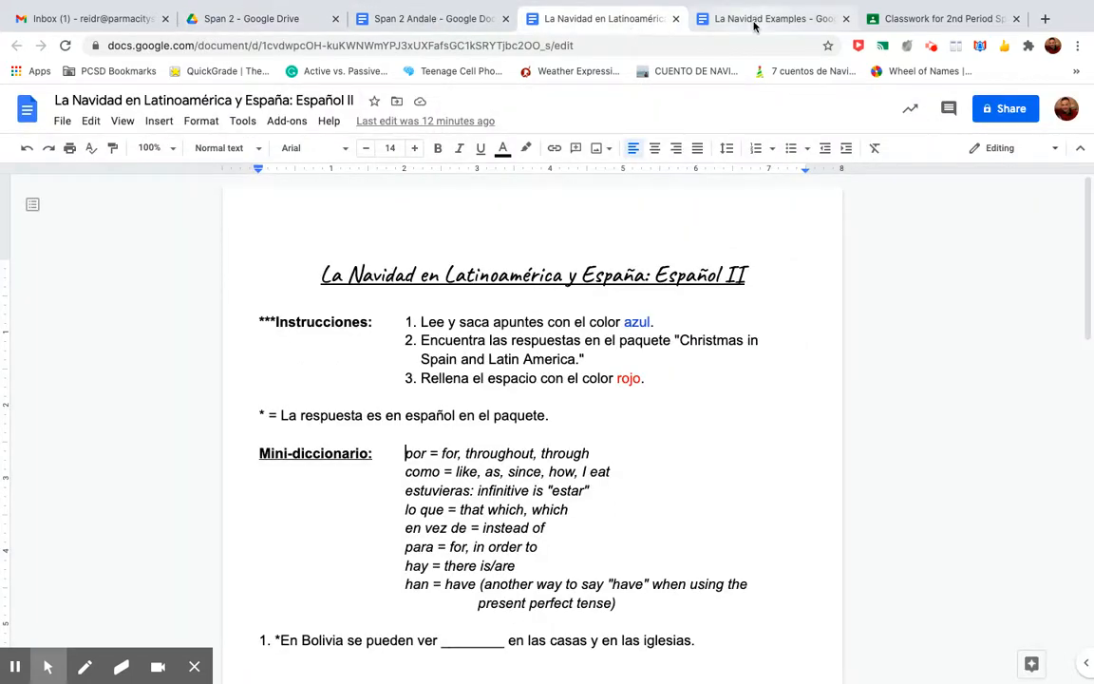
- Switch to the La Navidad Examples doc and choose a text colour from the toolbar
click(767, 19)
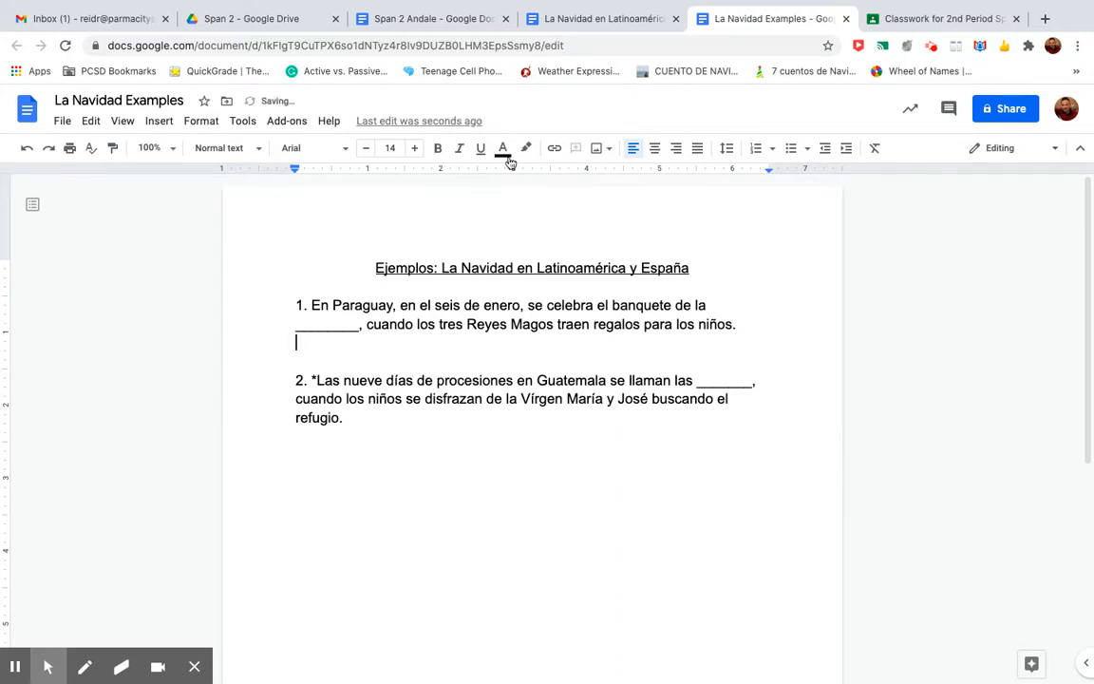
click(501, 148)
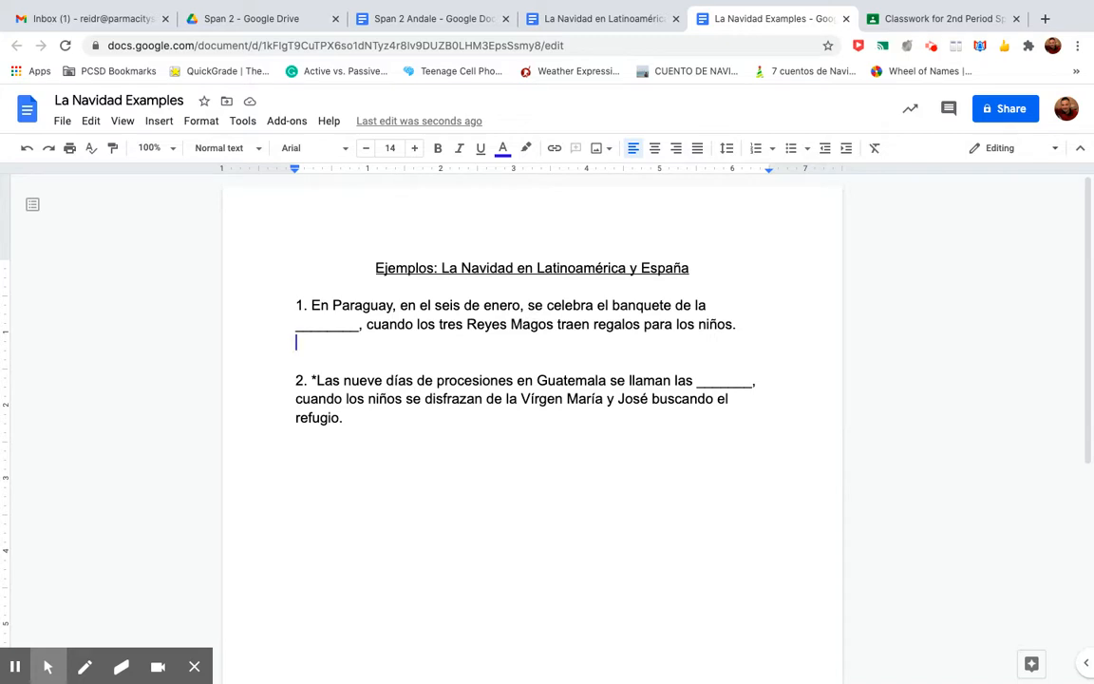
mouse_move(611, 341)
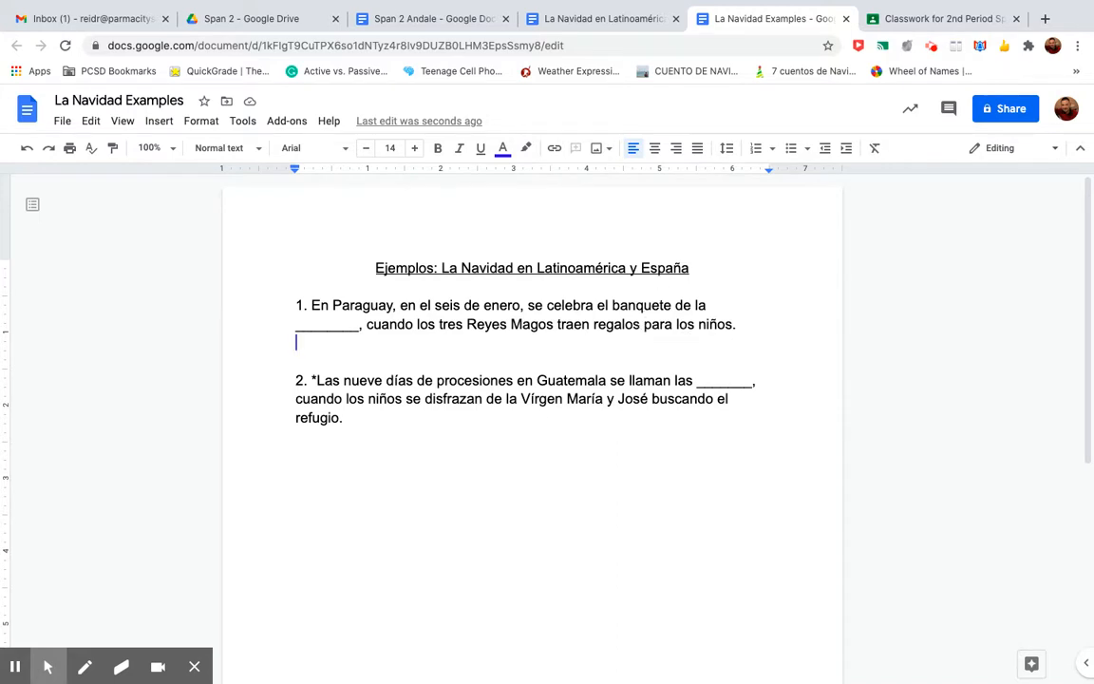
- Start the vocabulary line under question 1 with 'banquete = feast,'
text(ba)
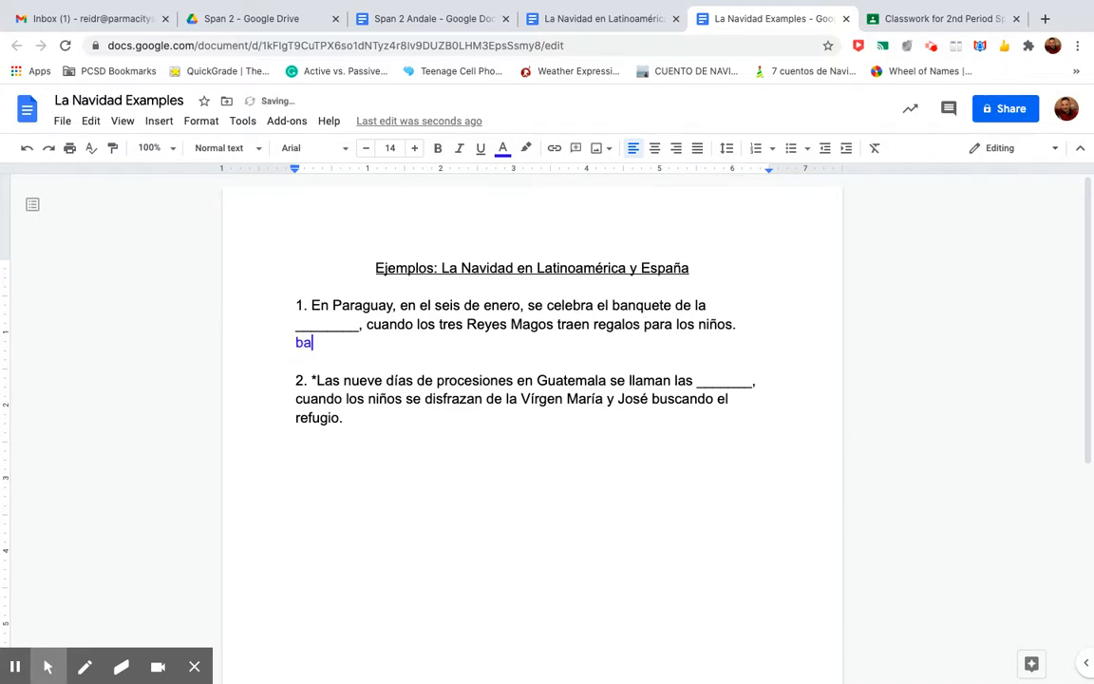
text(nquete)
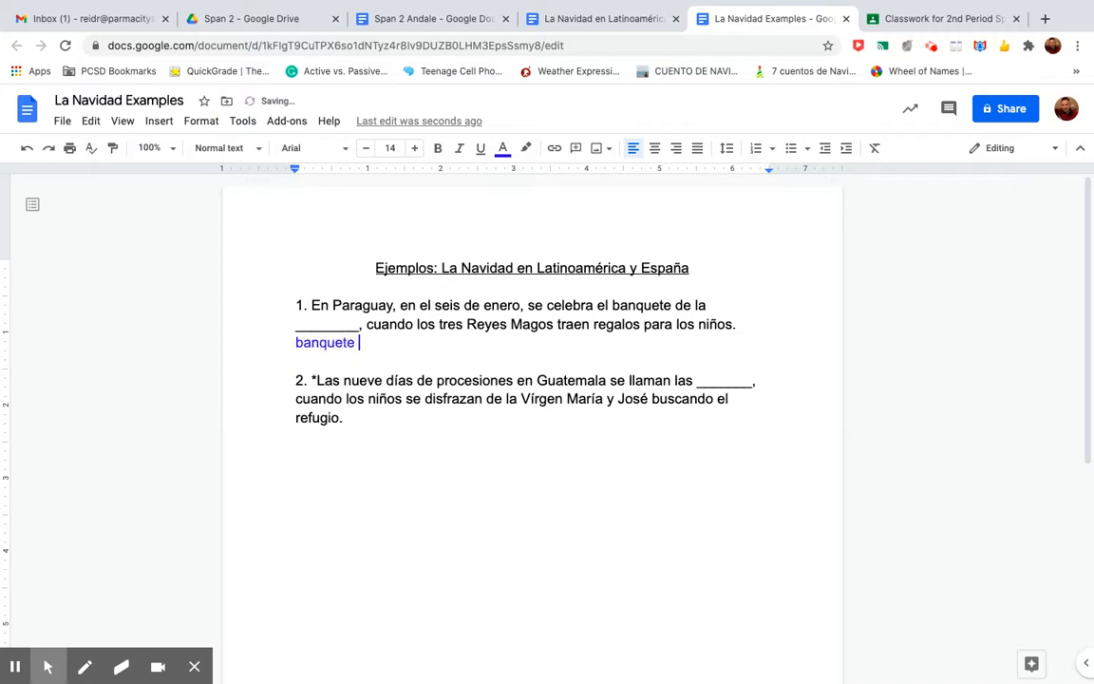
text(=)
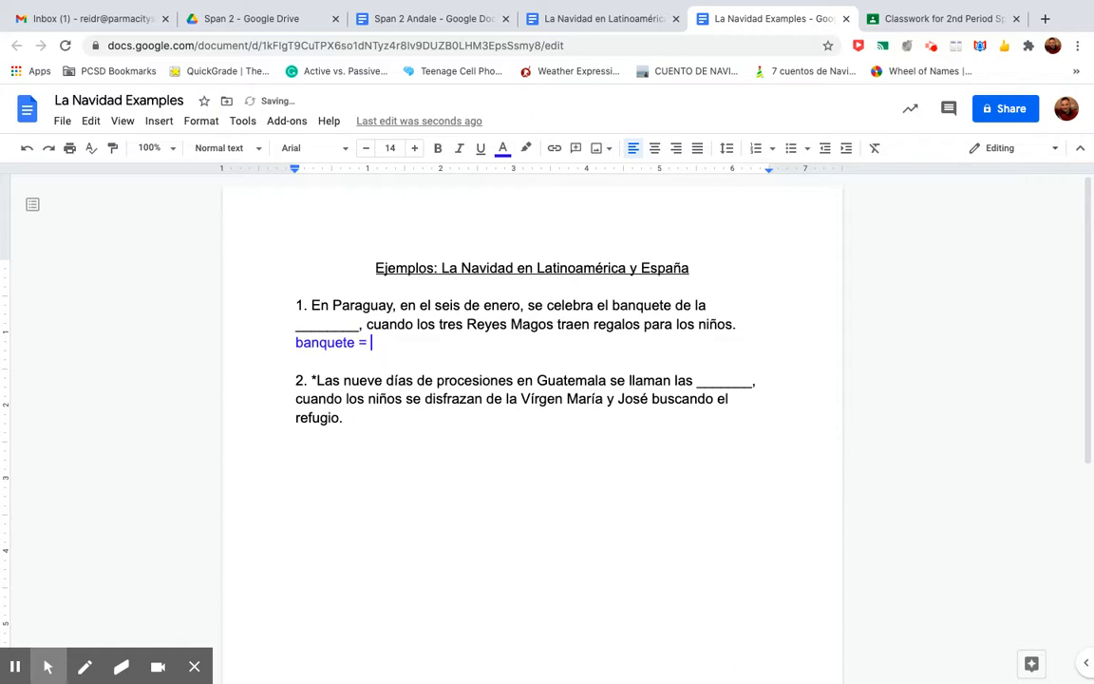
text(feast)
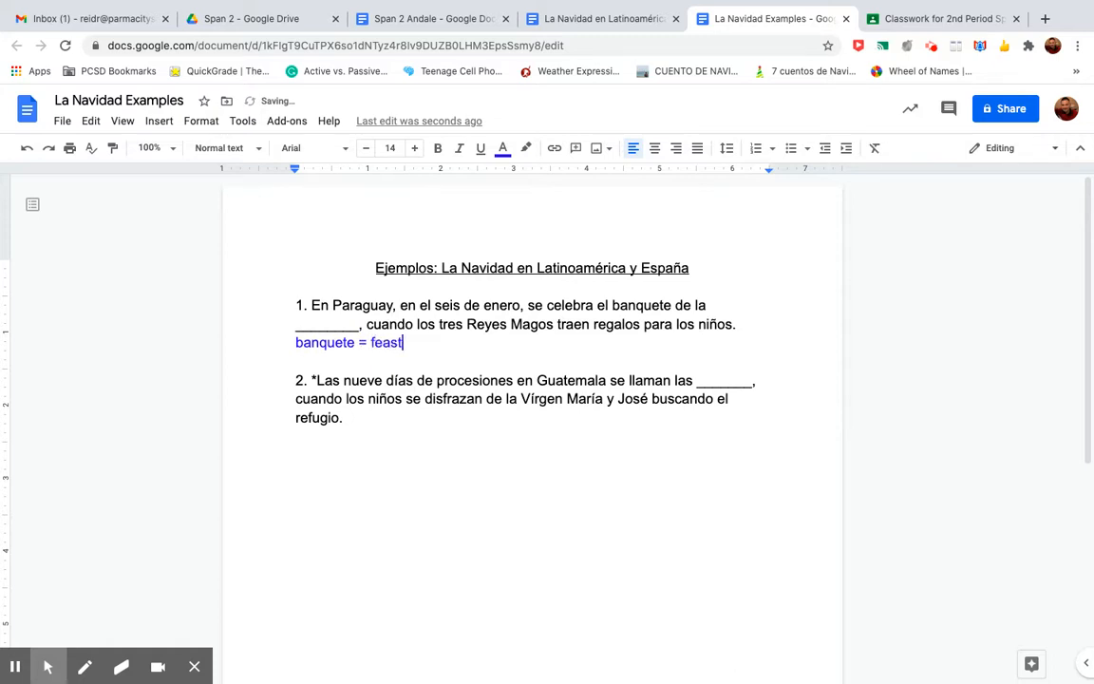
text(,)
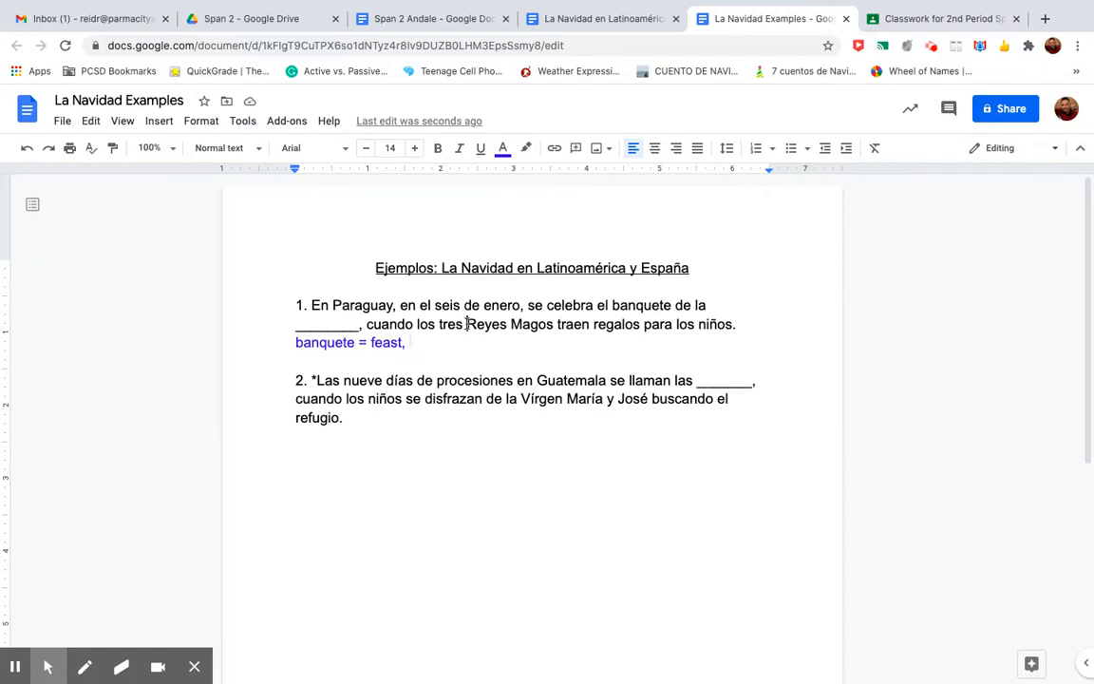
- Add 'reyes = kings, magos = magi' after checking the word Reyes in question 1
double_click(480, 323)
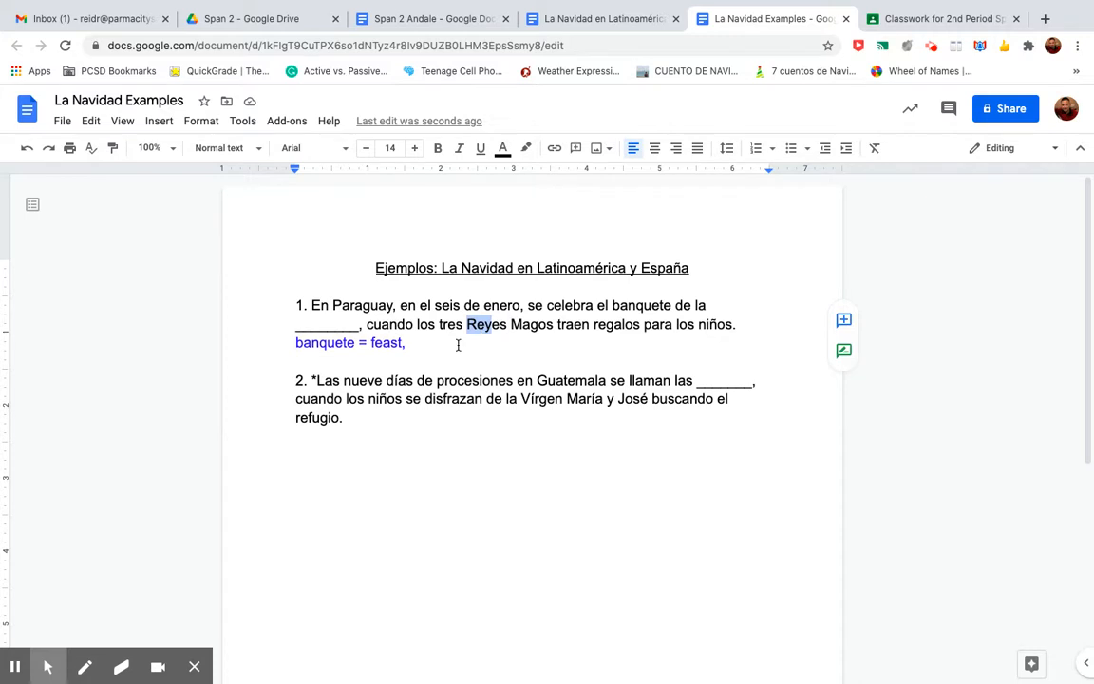
text(re)
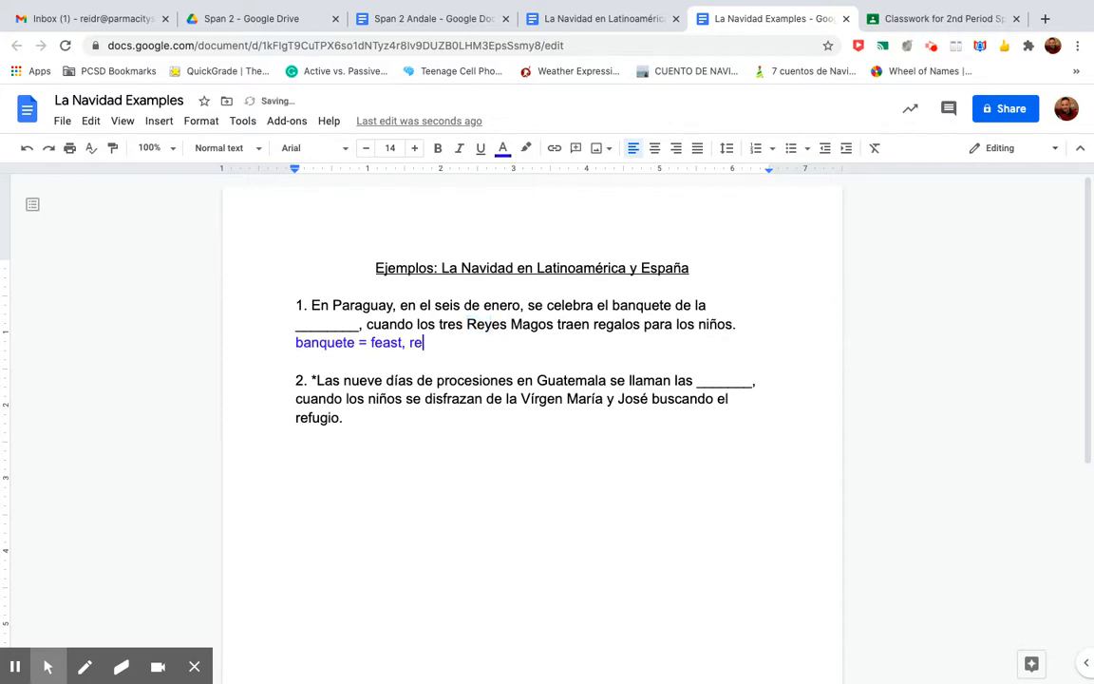
text(yes)
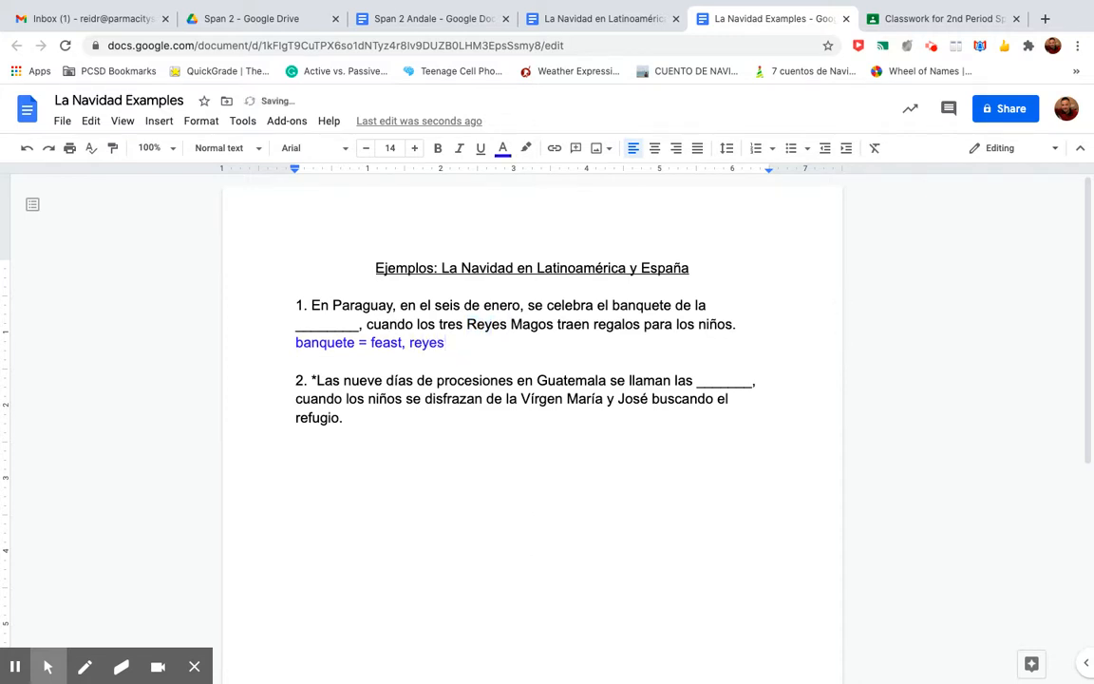
text(=)
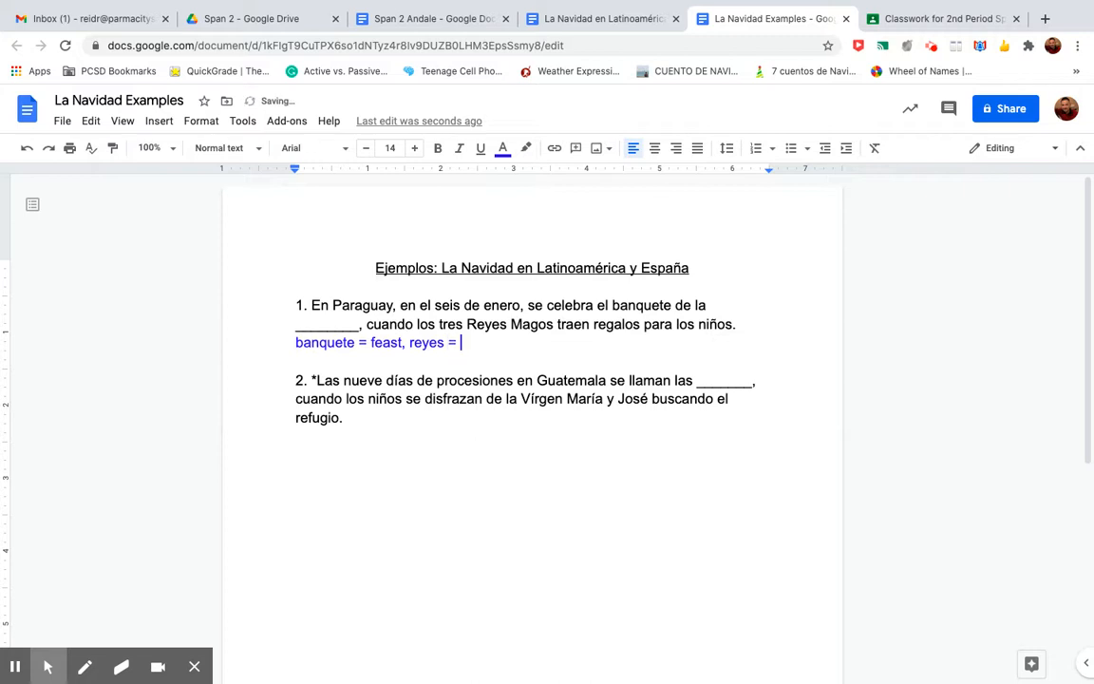
text(kings)
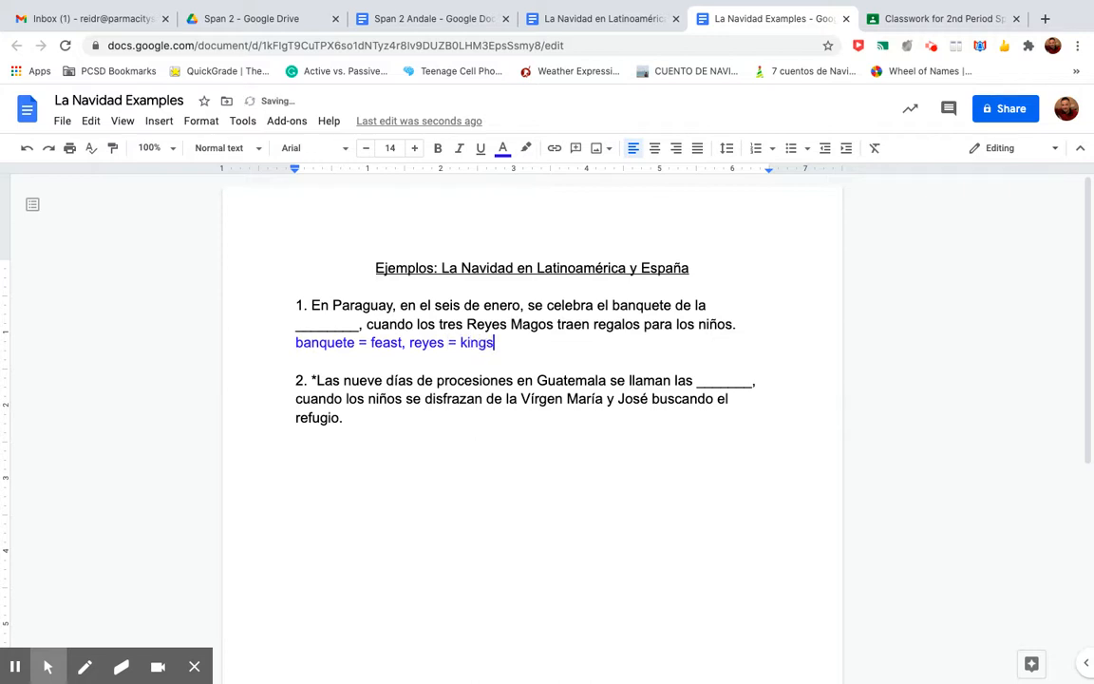
text(,)
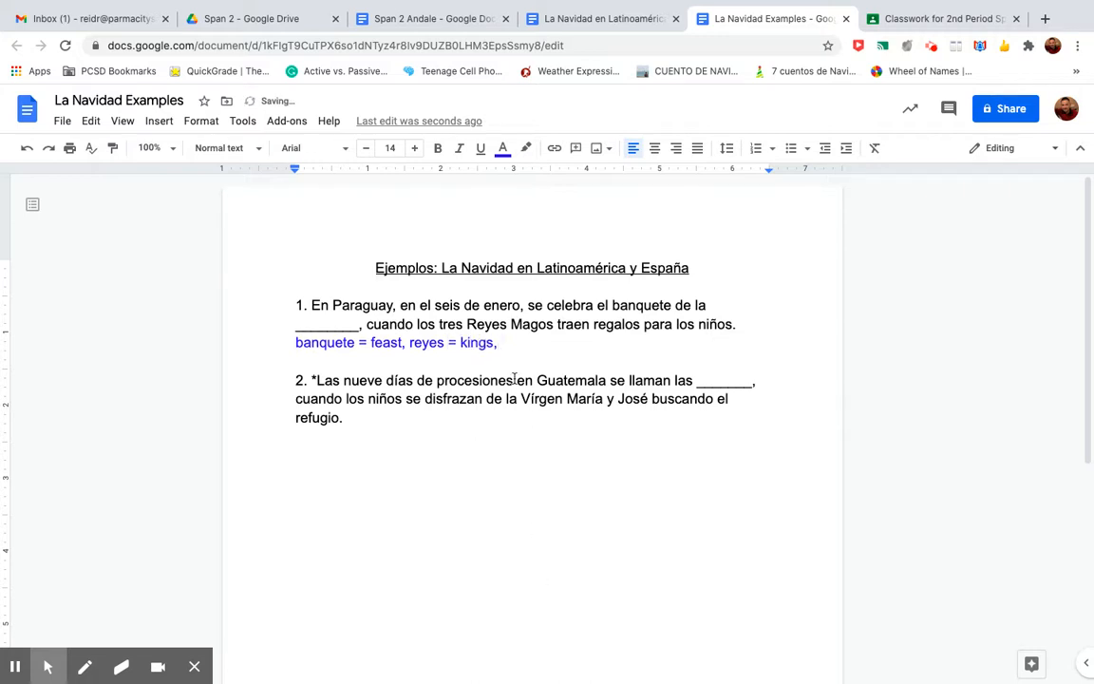
text(magos)
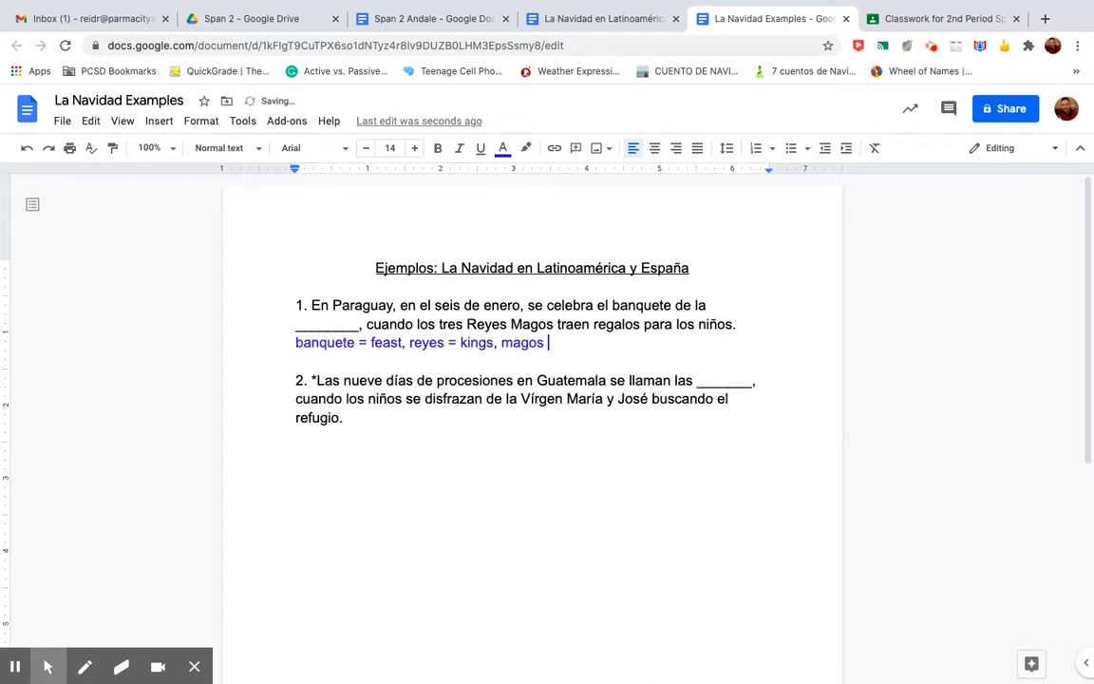
text(=)
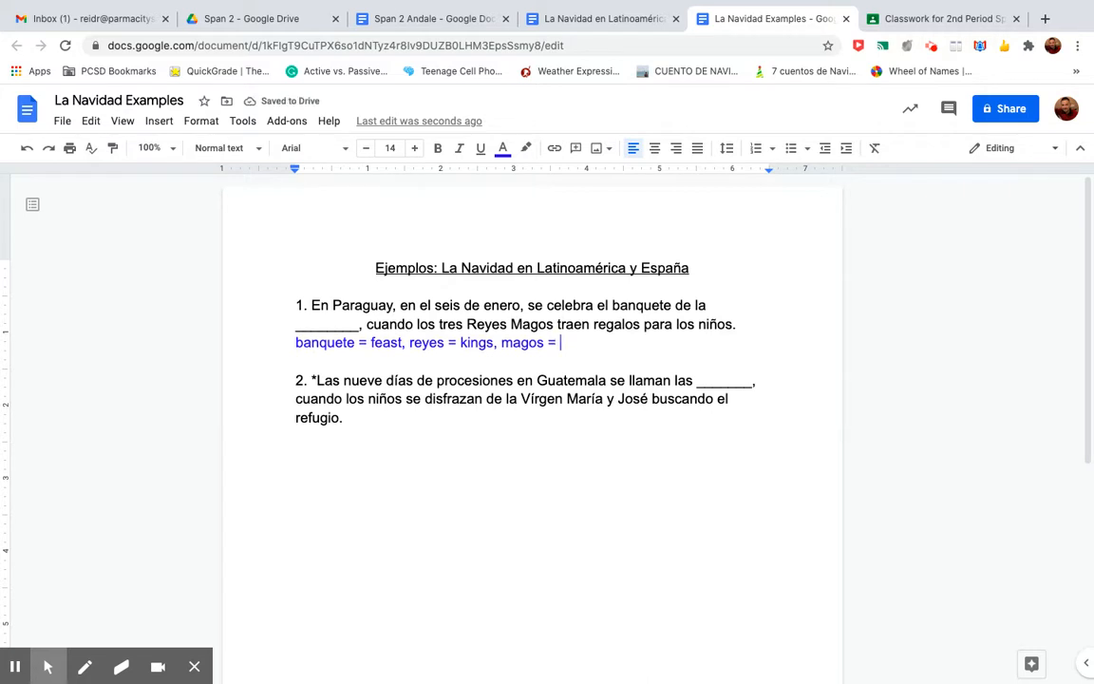
text(magi,)
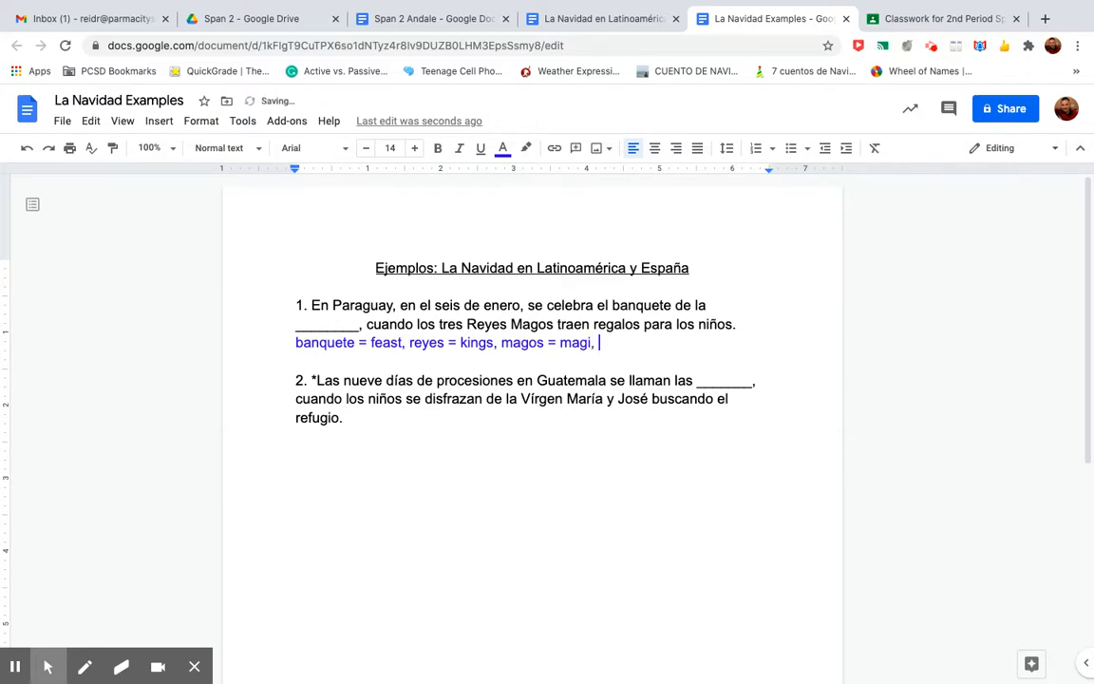
- Finish the line with 'traer = to bring, regalos = gifts, niños = kids'
text(tr)
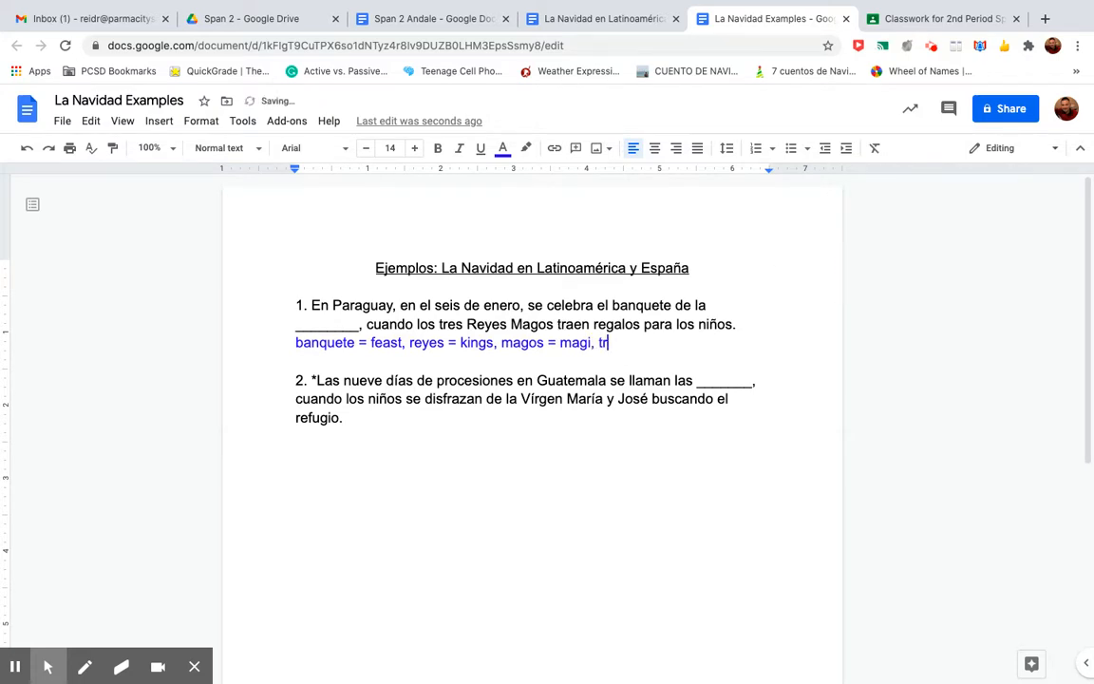
text(aer)
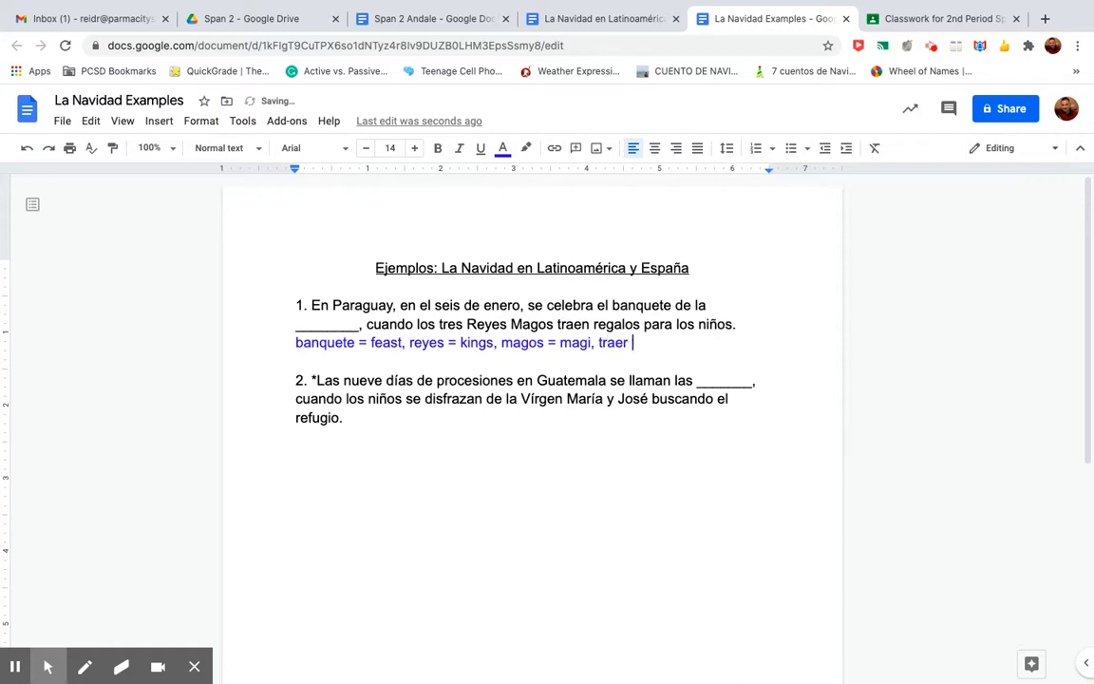
text(= to bring,)
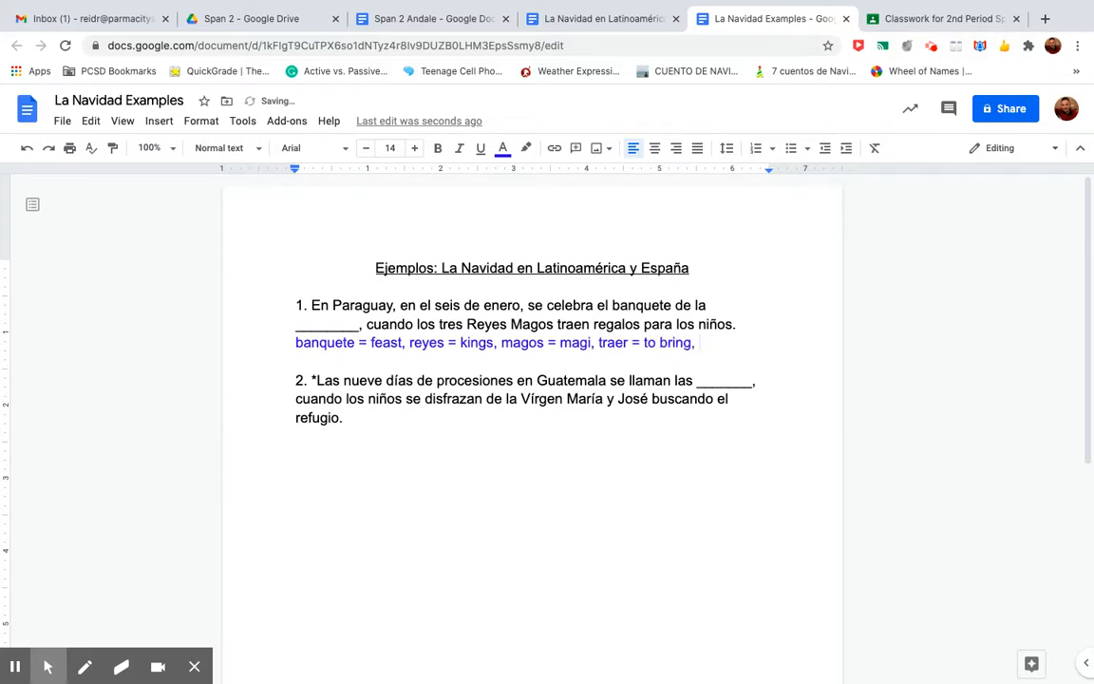
text(regalo)
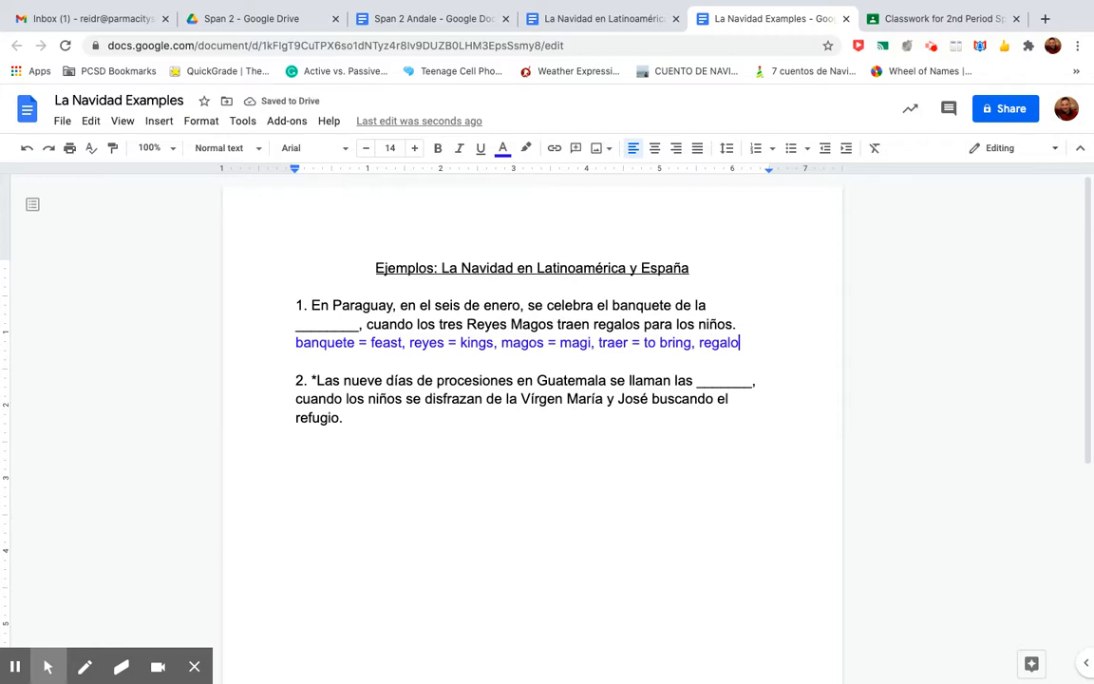
text(s)
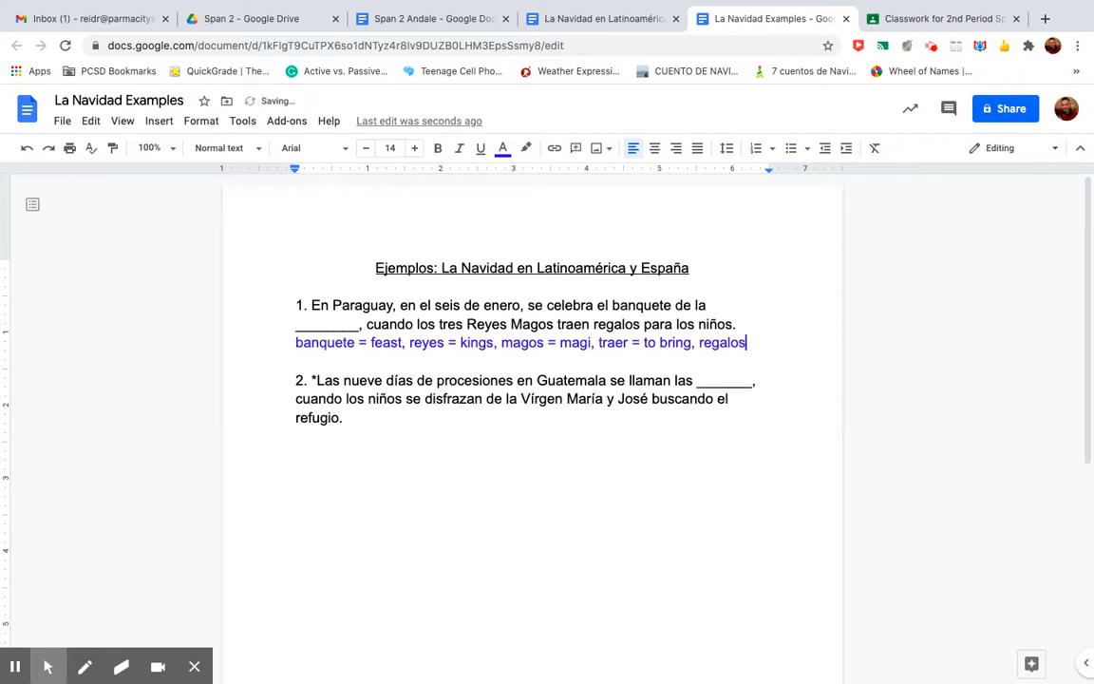
text(= gif)
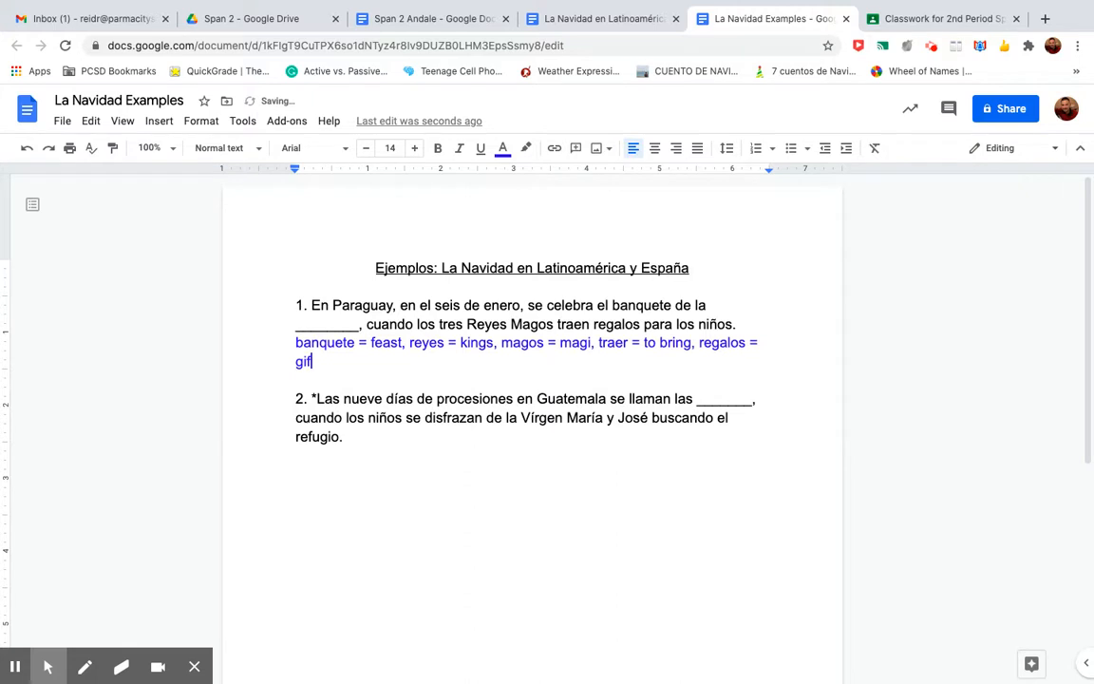
text(ts)
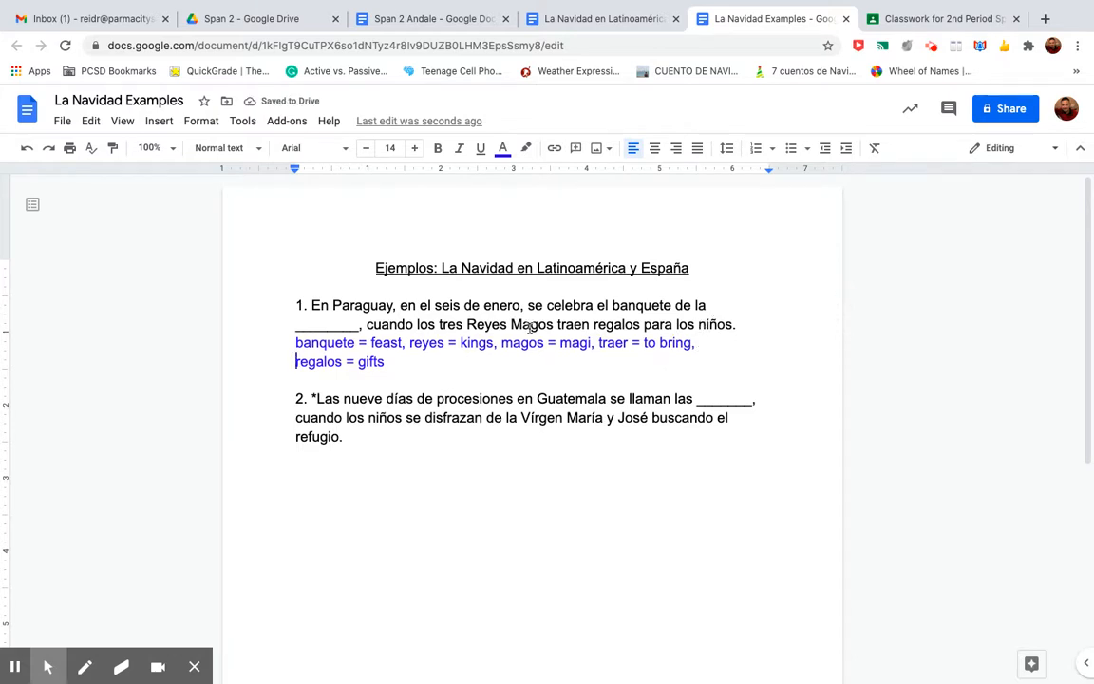
text(, niñ)
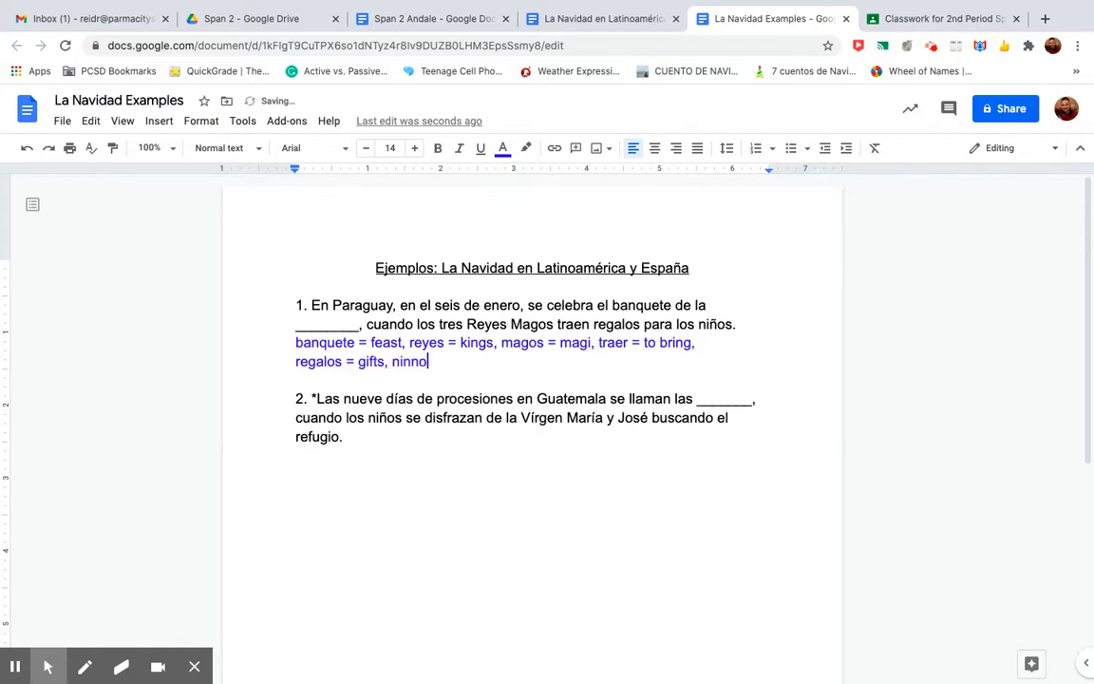
key(Backspace)
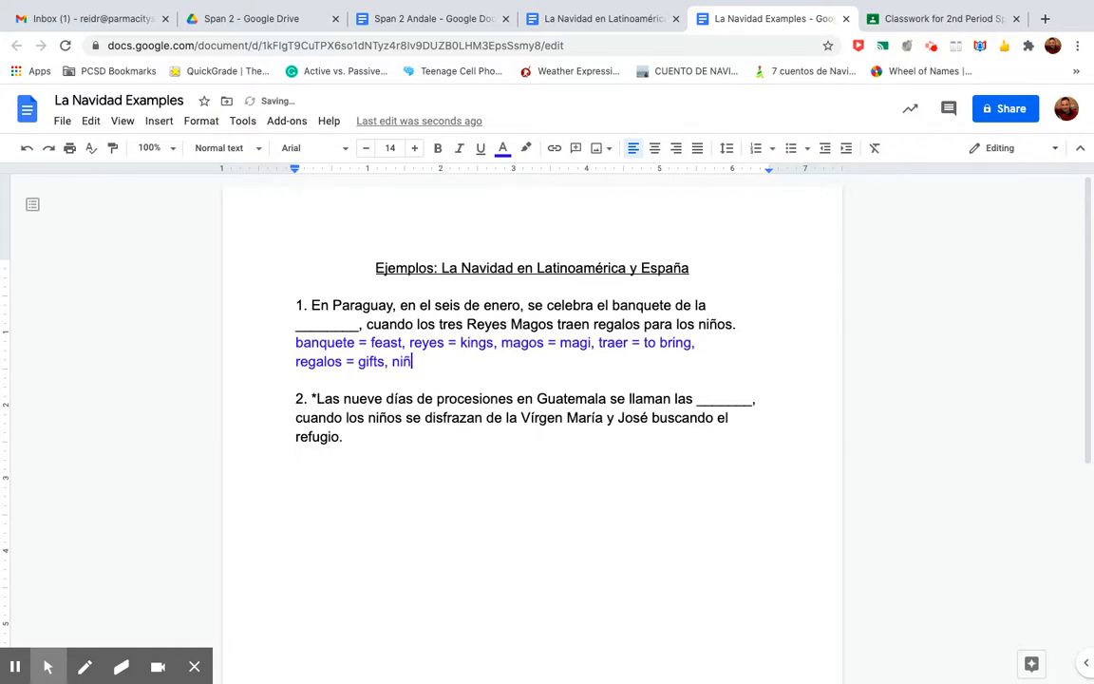
text(os = kid)
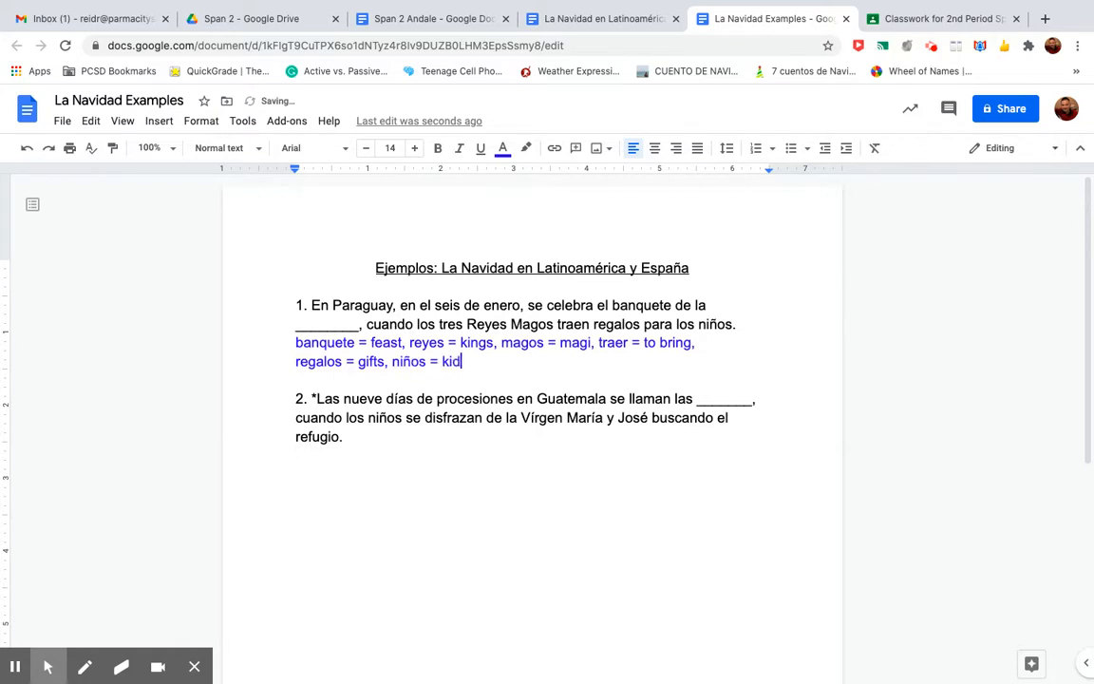
text(s)
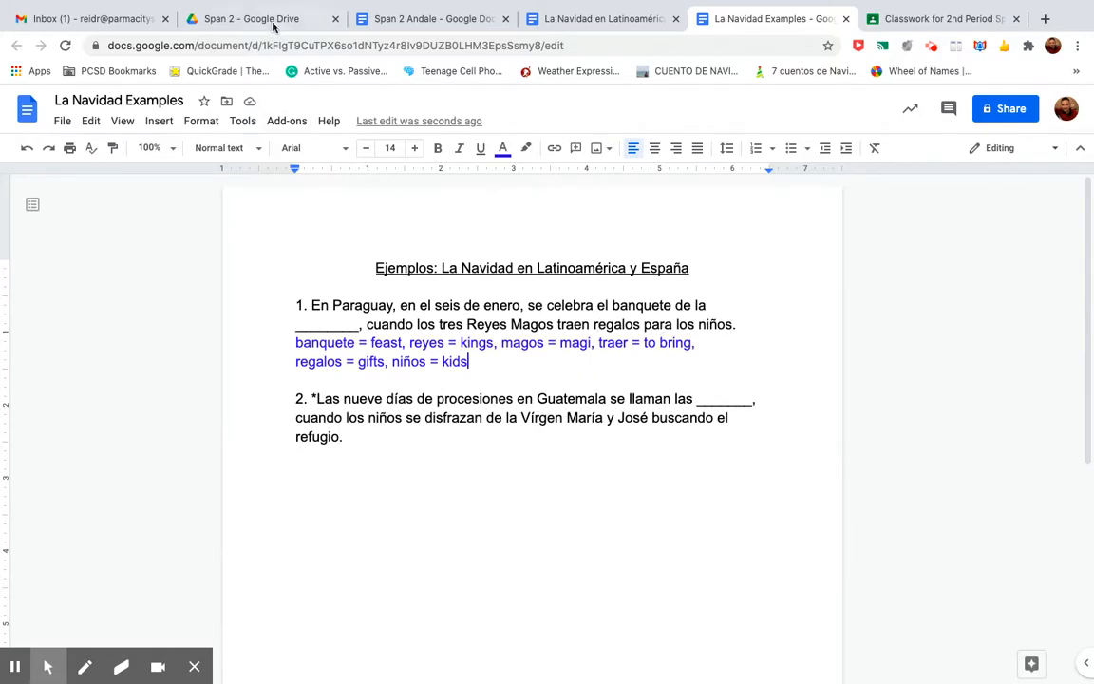
- Switch to the Christmas reading packet PDF to look up the Paraguay passage
click(251, 19)
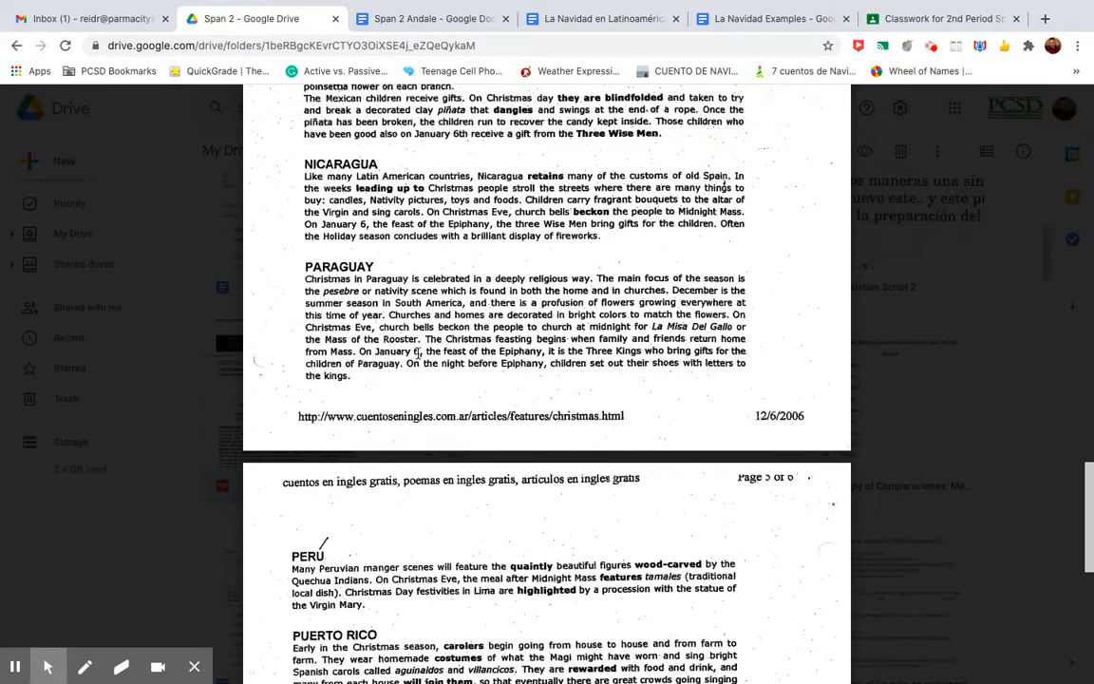
mouse_move(454, 357)
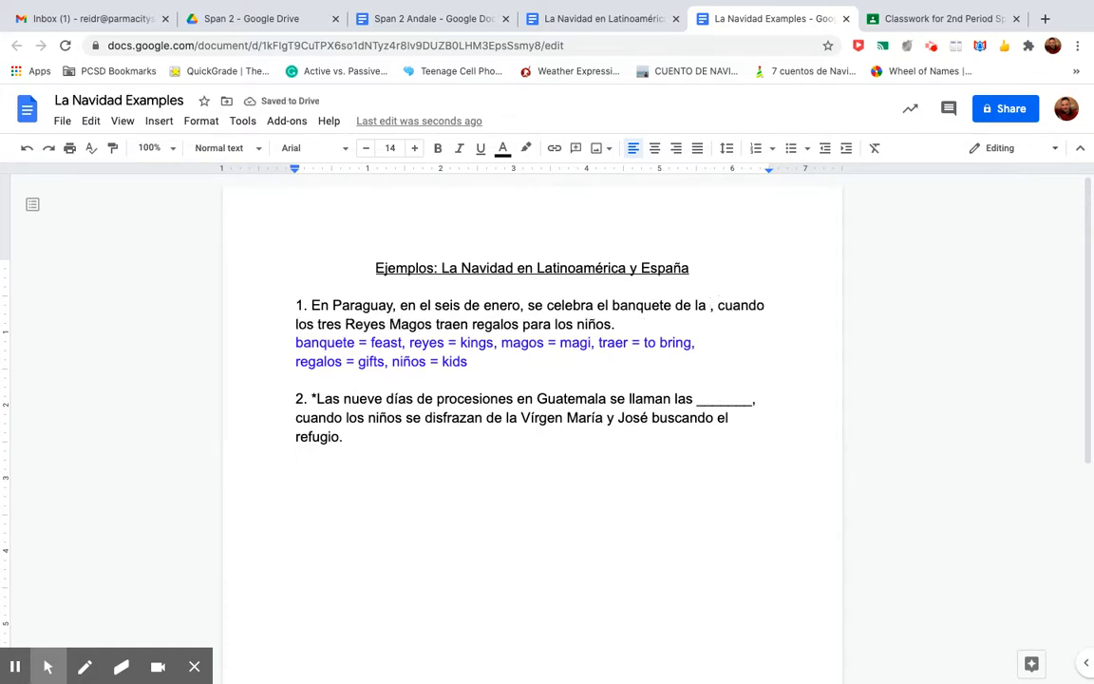
- Fill question 1's blank with the answer 'Epifanía'
text(Ep)
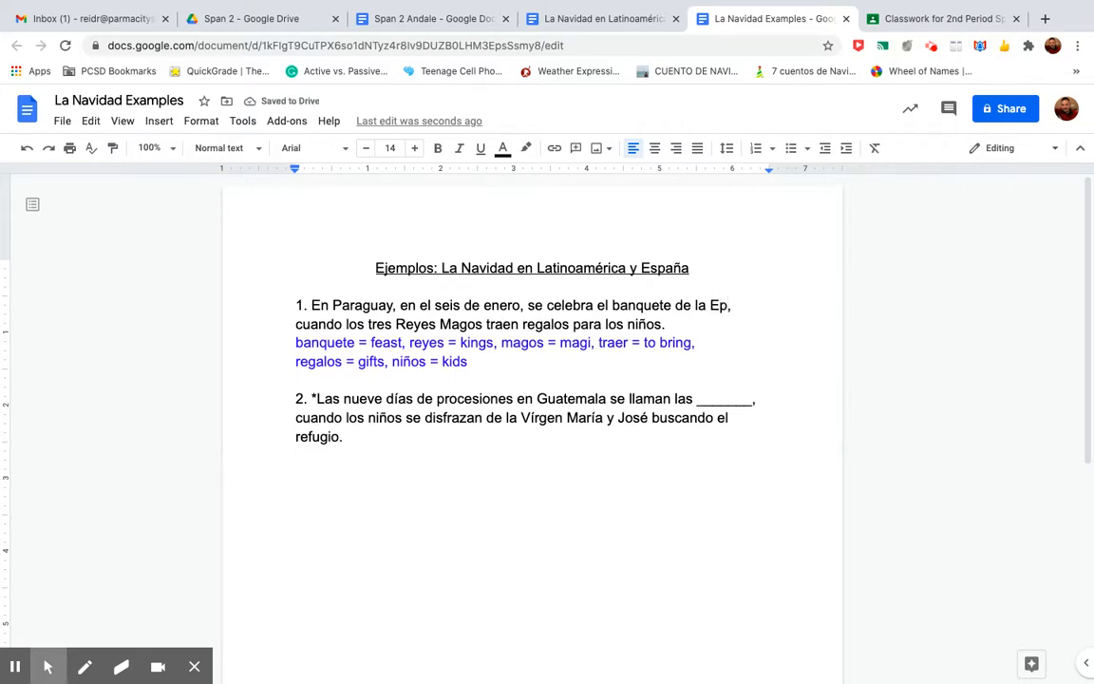
text(if)
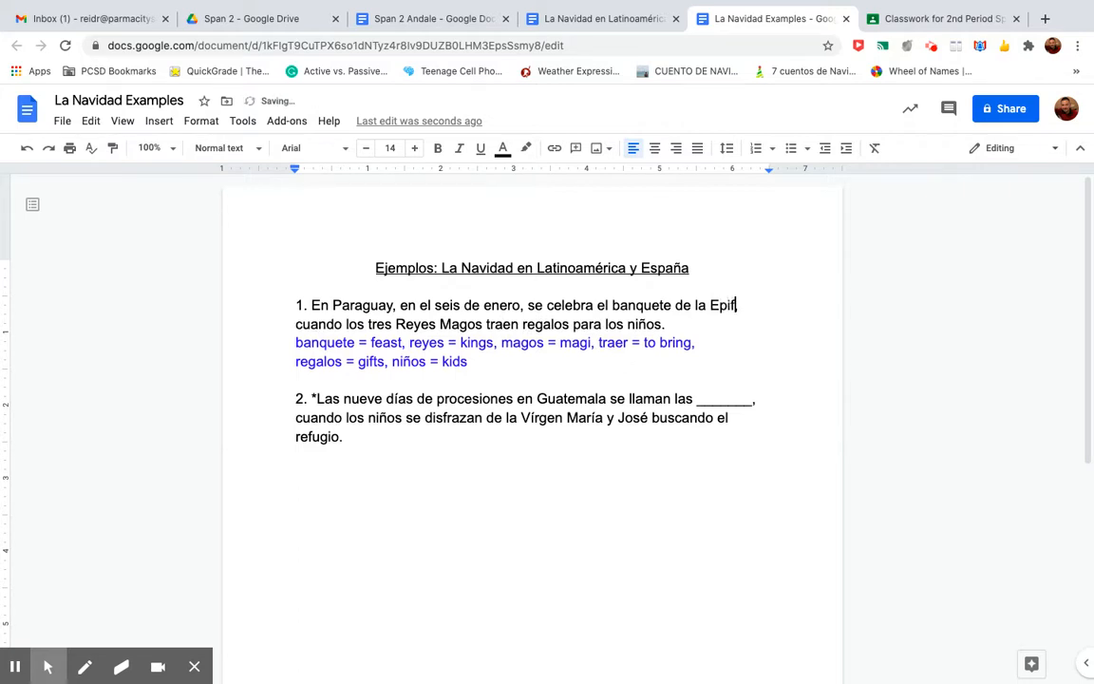
text(an)
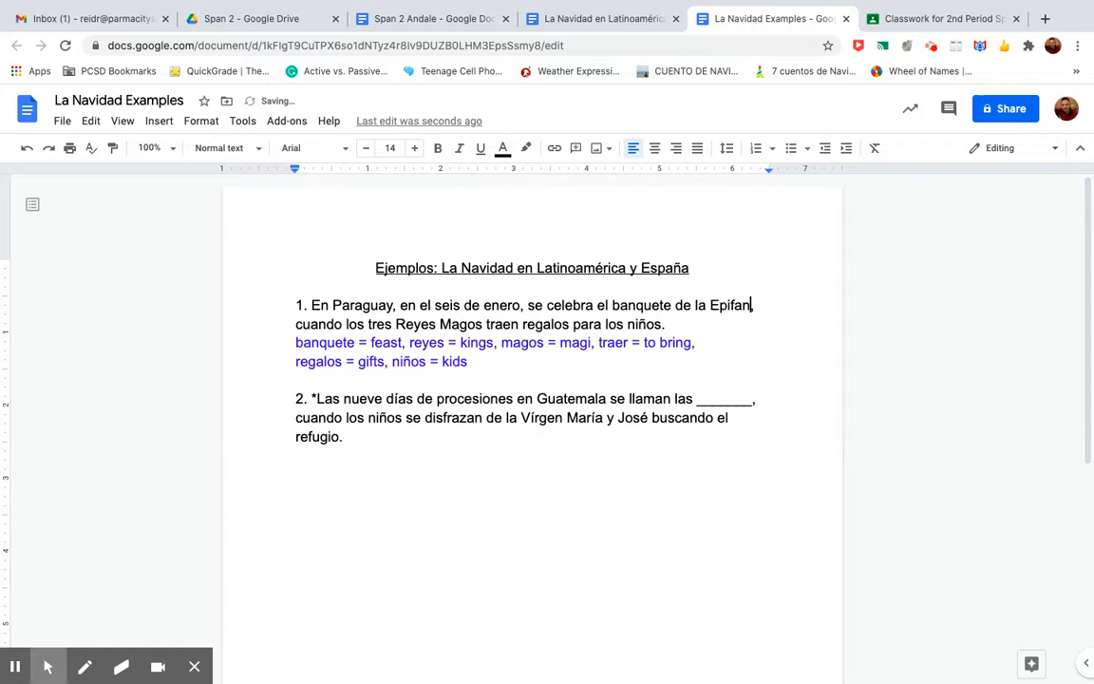
text(ía,)
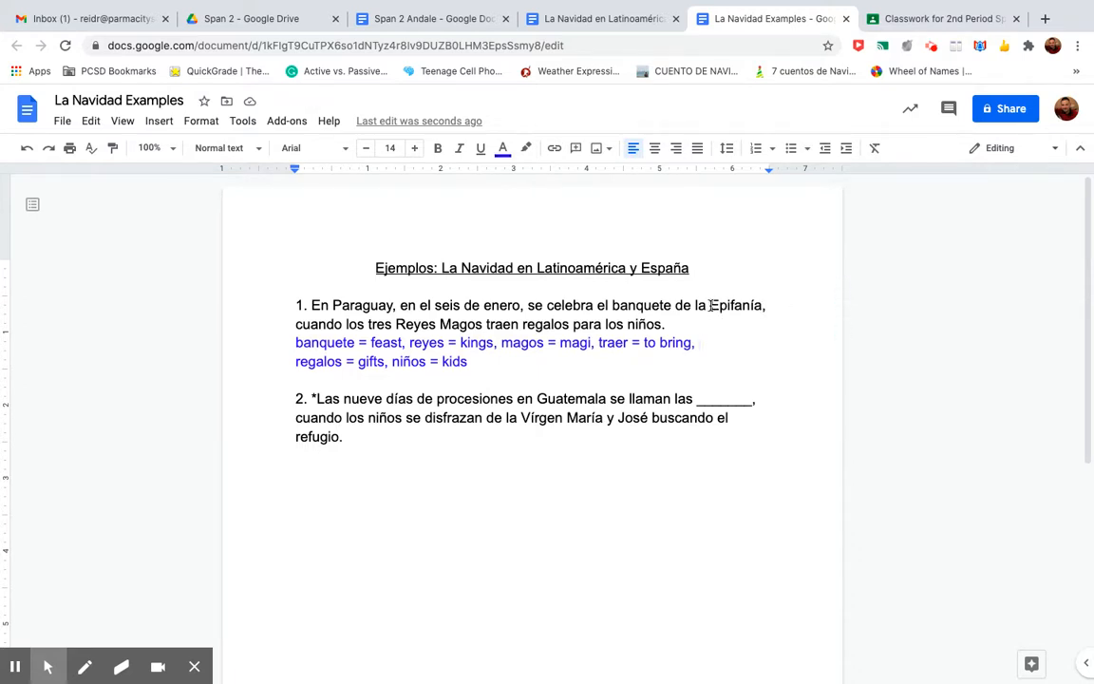
- Colour the answer Epifanía red and move into question 2
double_click(735, 304)
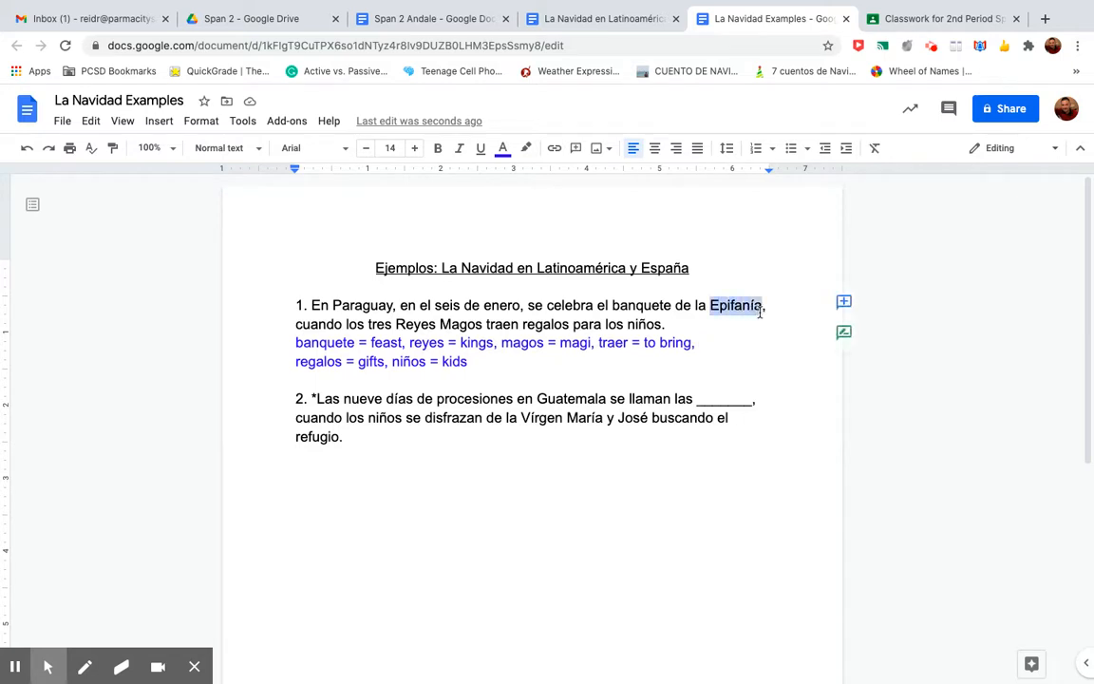
click(502, 148)
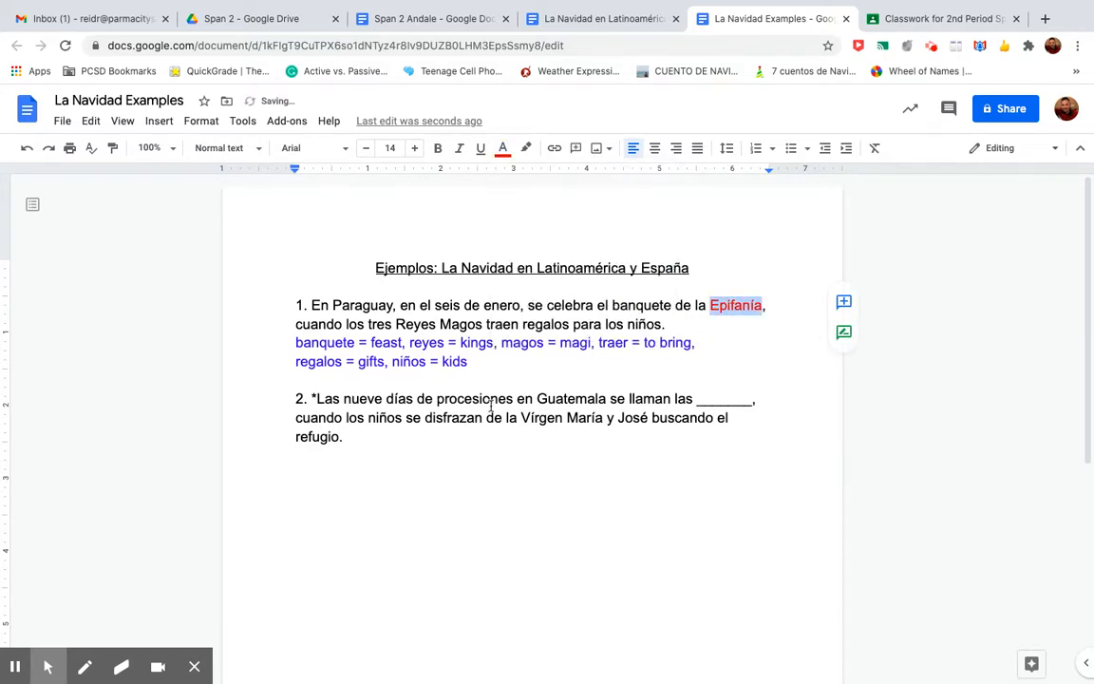
click(344, 435)
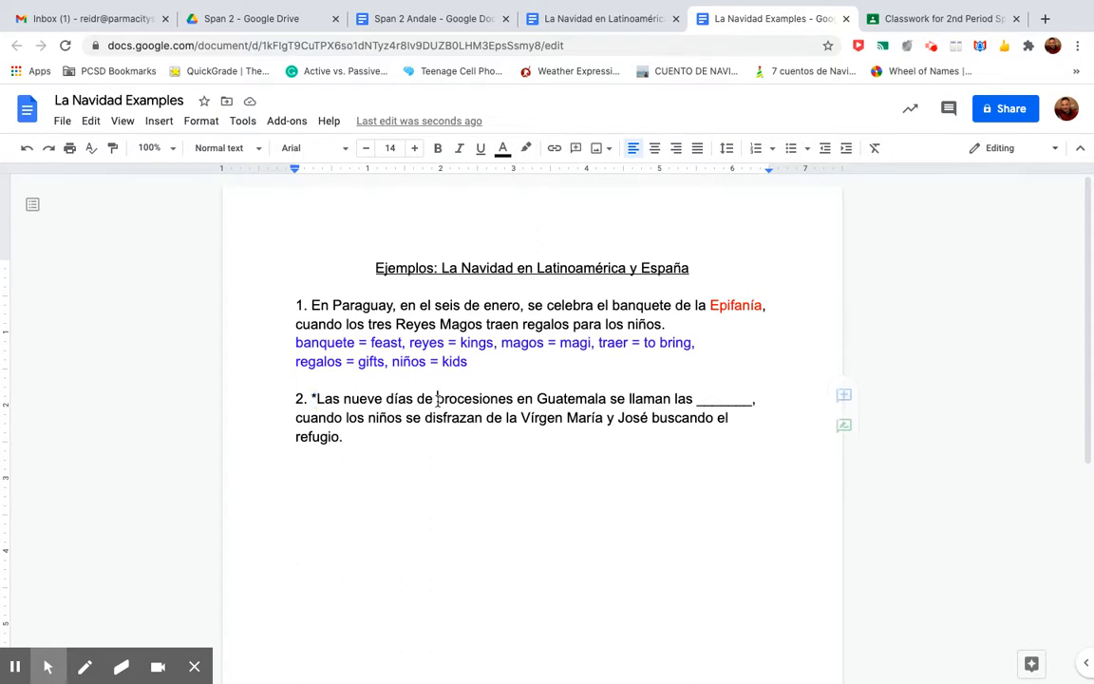
- Check the word procesiones and place the cursor at question 2's blank
double_click(465, 399)
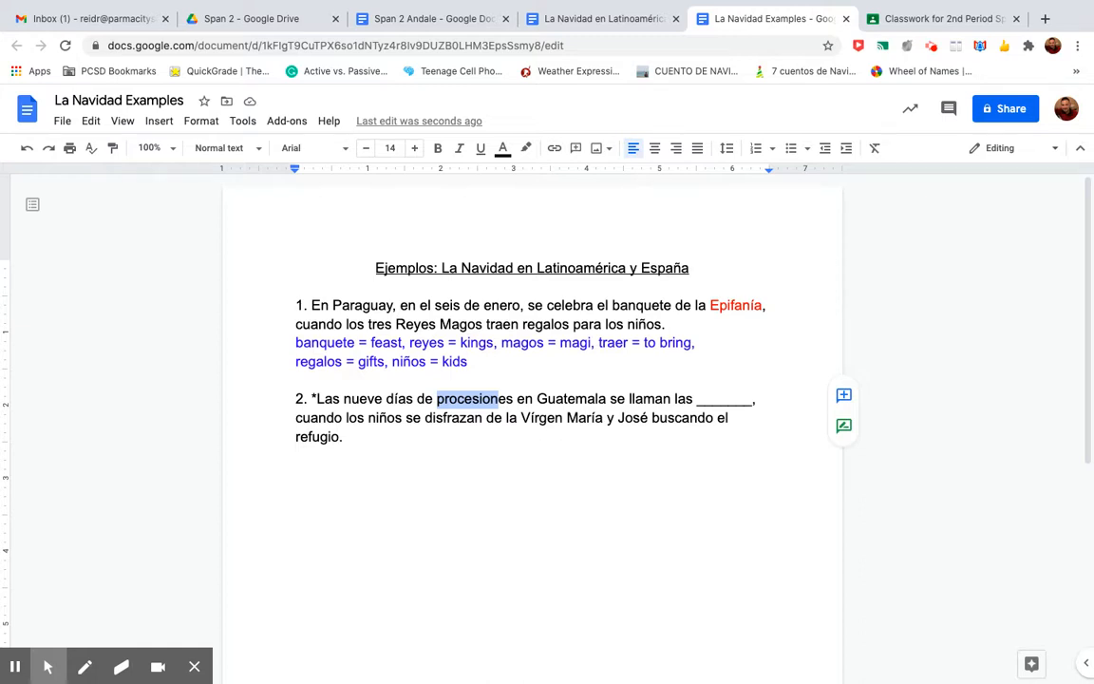
click(676, 399)
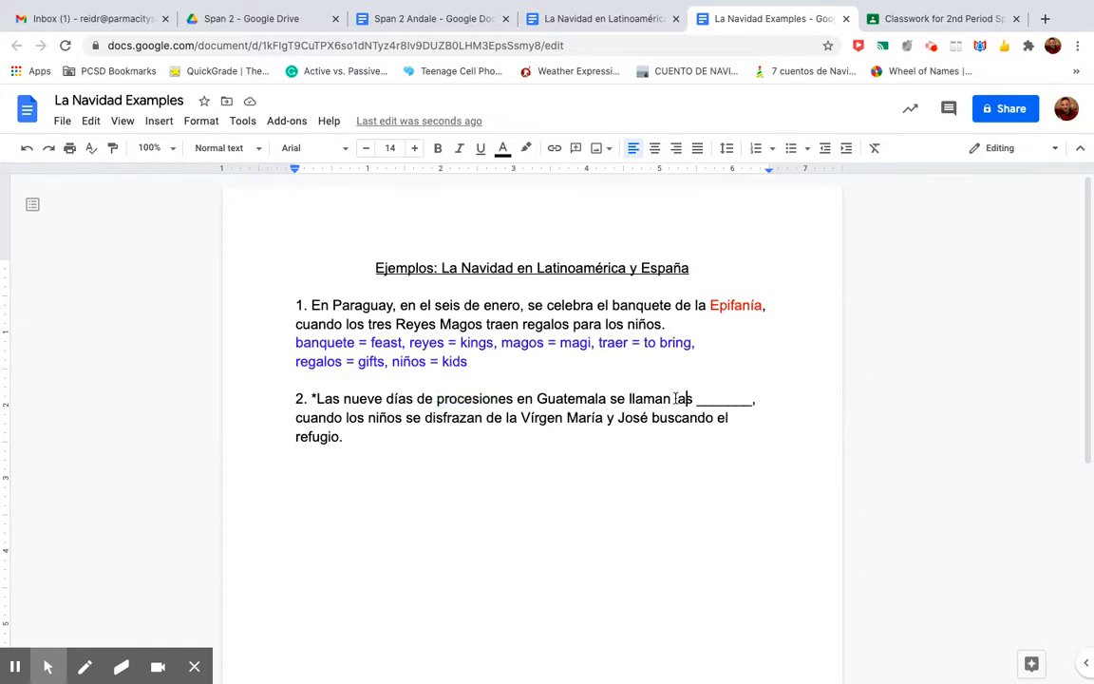
double_click(684, 399)
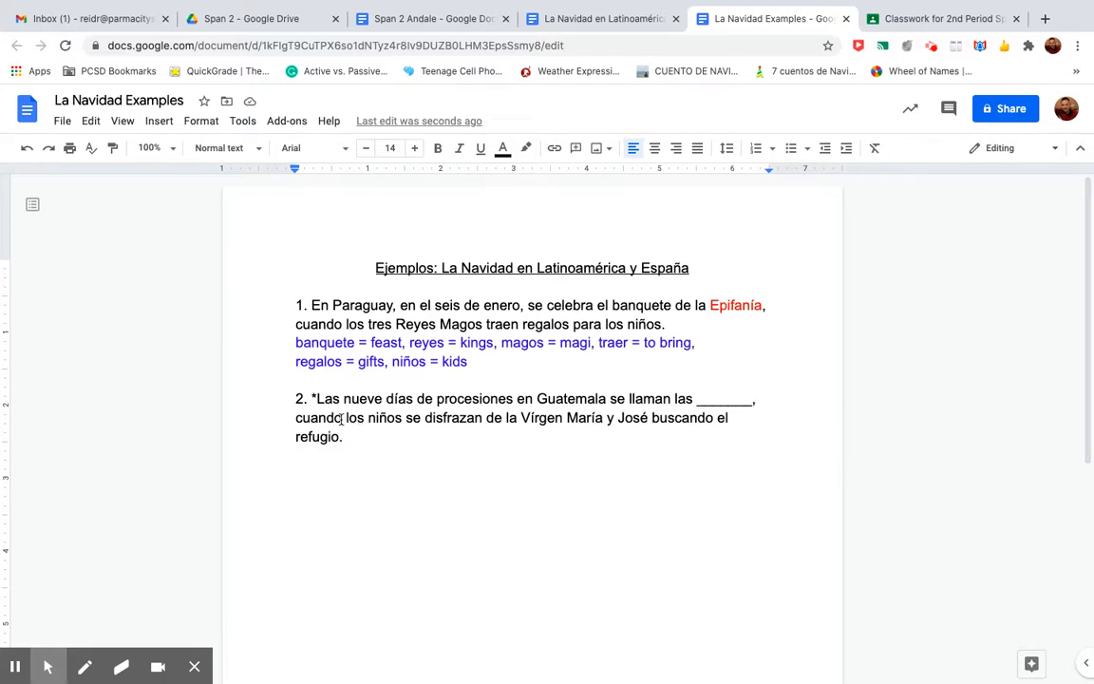
mouse_move(503, 408)
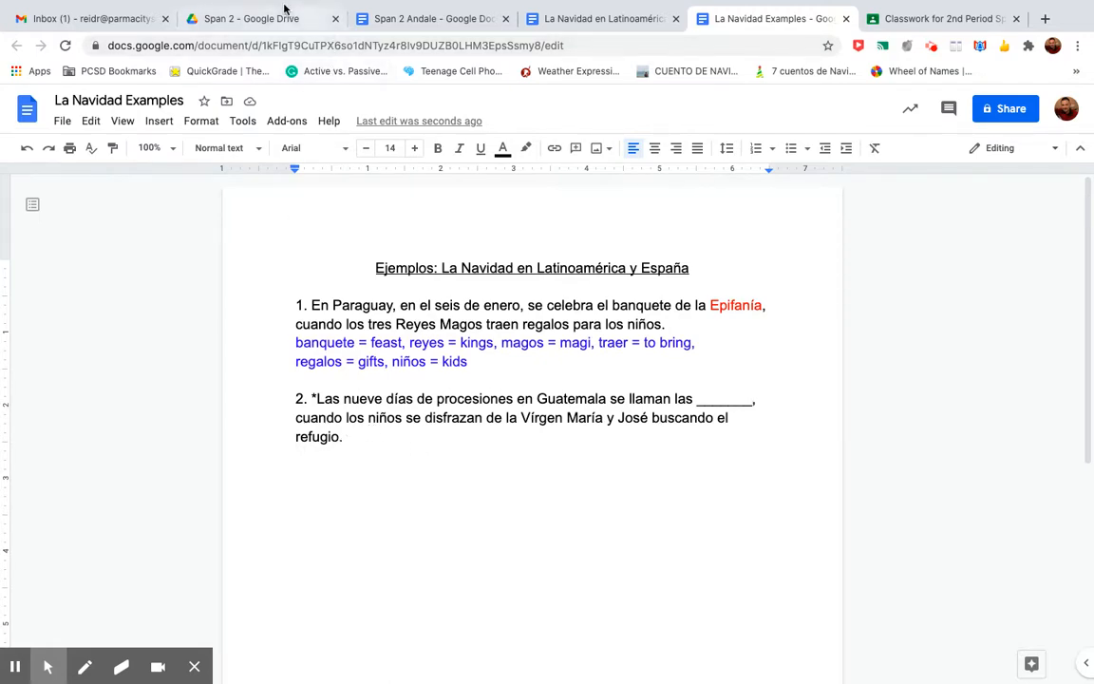
- Consult the packet's Guatemala passage, then return to the La Navidad Examples doc
click(251, 19)
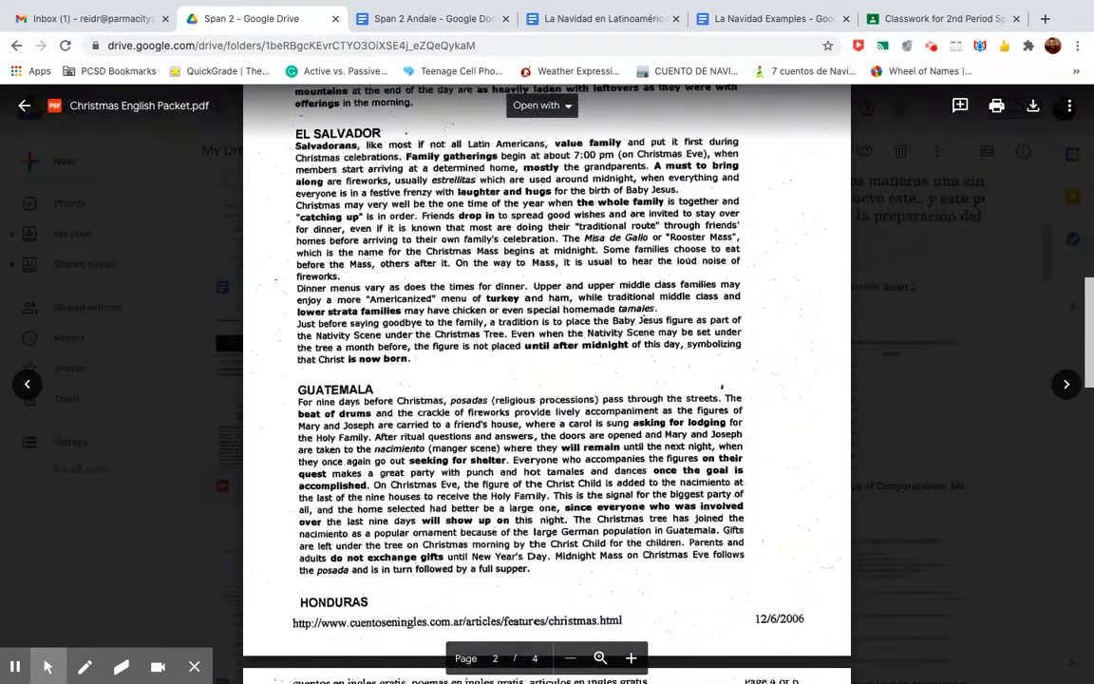
scroll(down, 3)
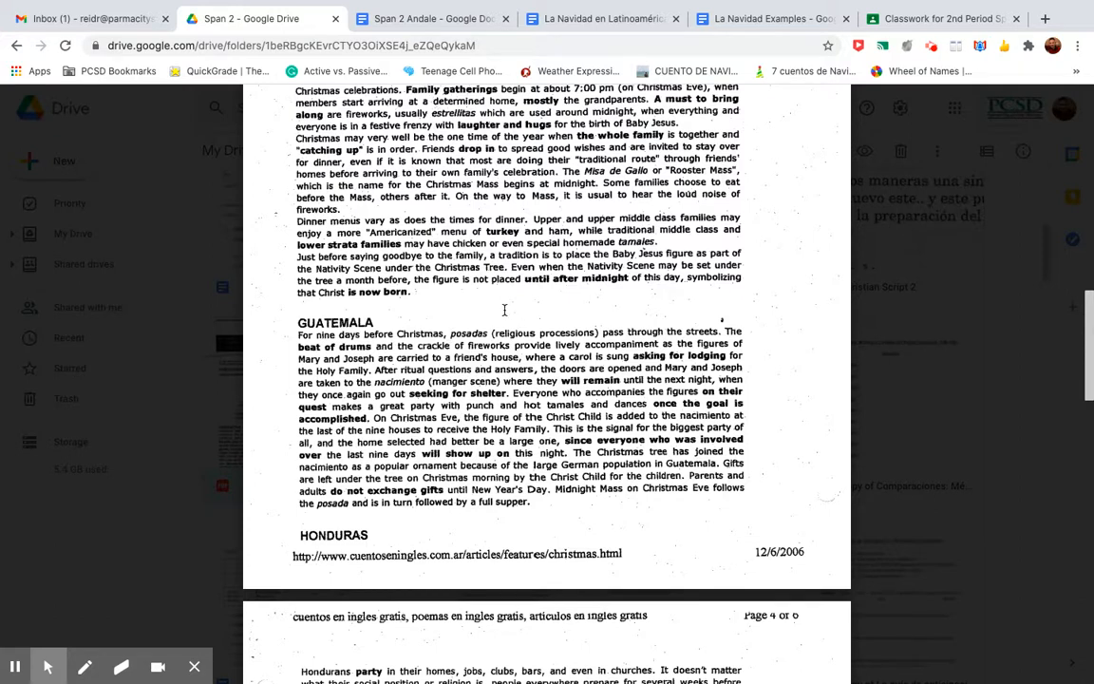
mouse_move(505, 309)
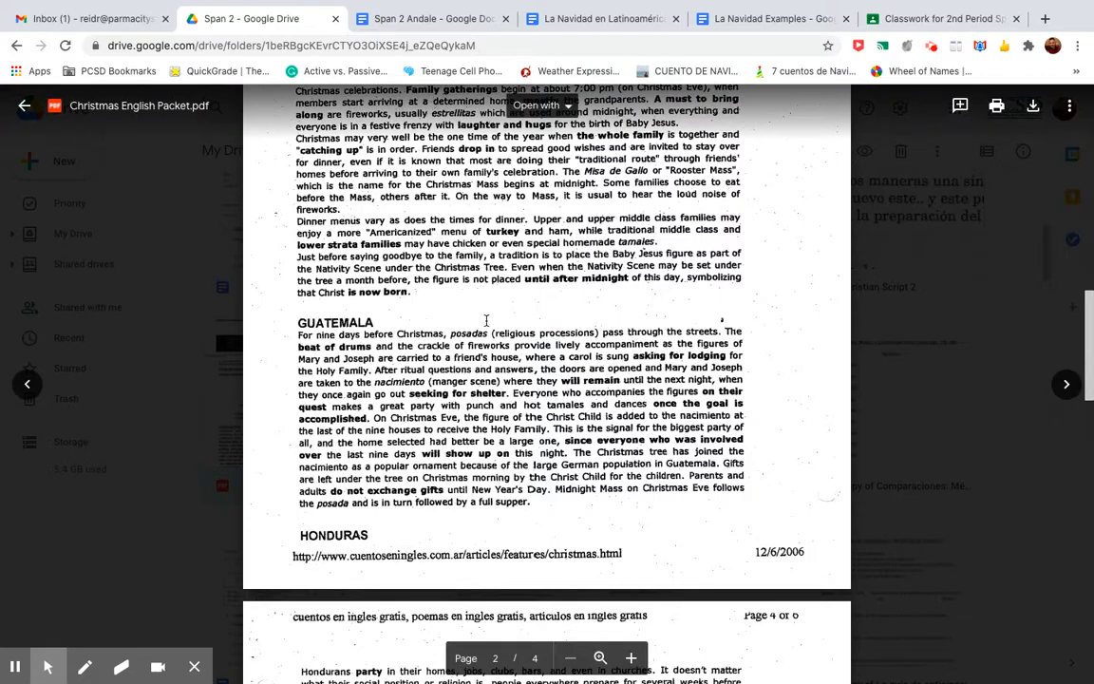
click(769, 19)
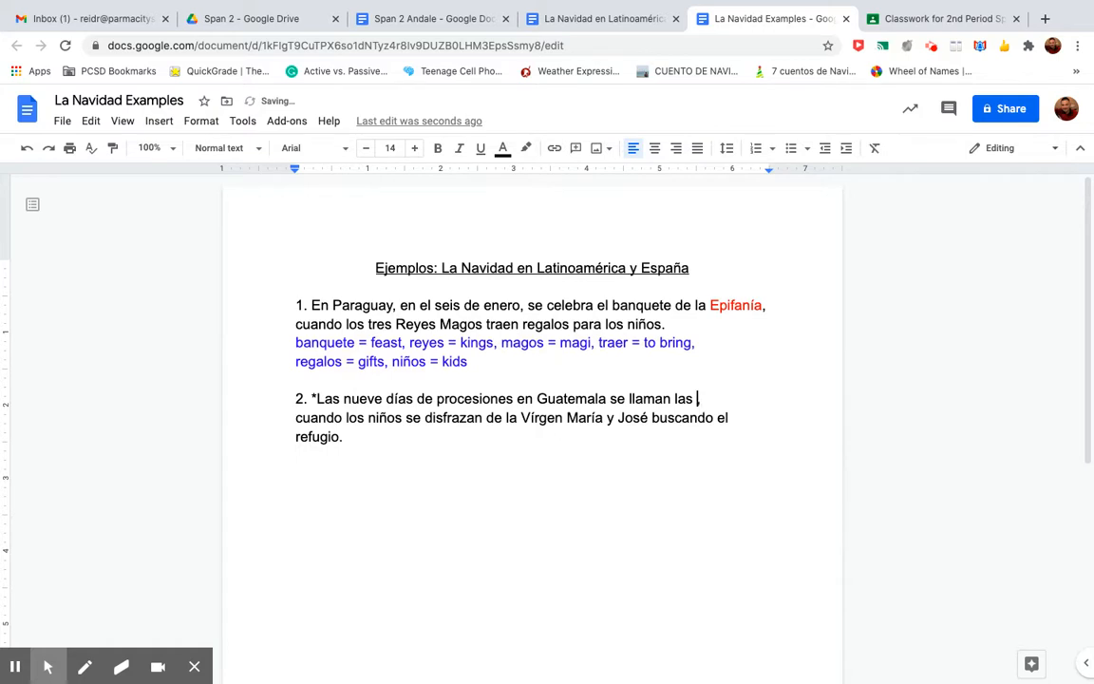
- Answer question 2 with 'posadas' and bring up the text colour choices for it
text(pos)
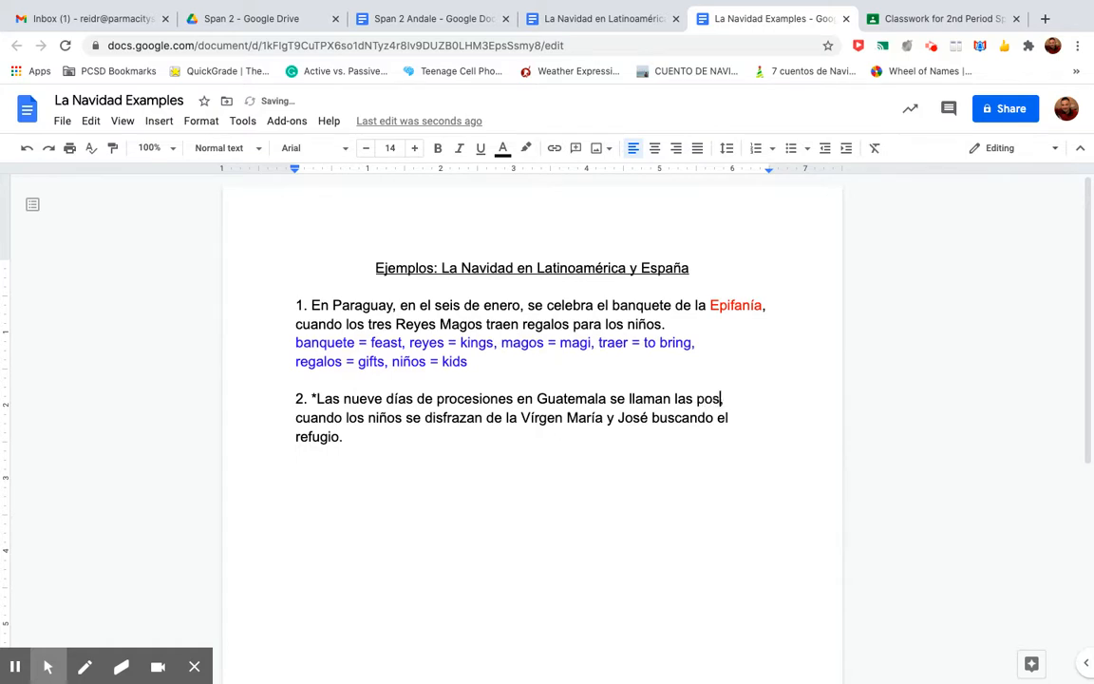
text(adas,)
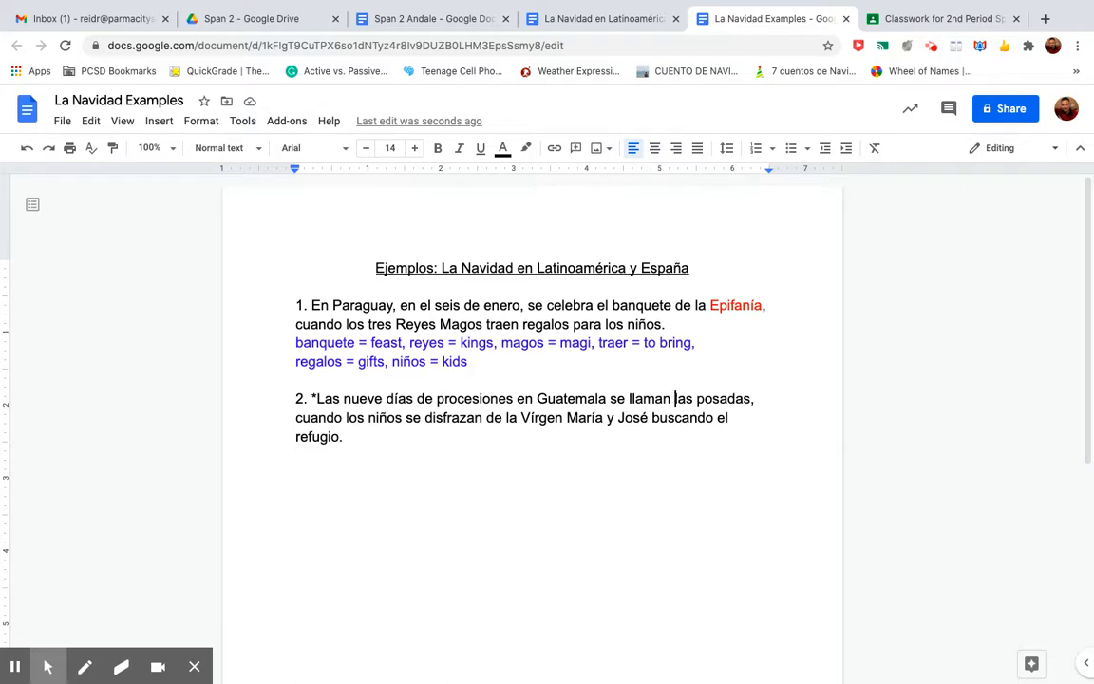
double_click(720, 399)
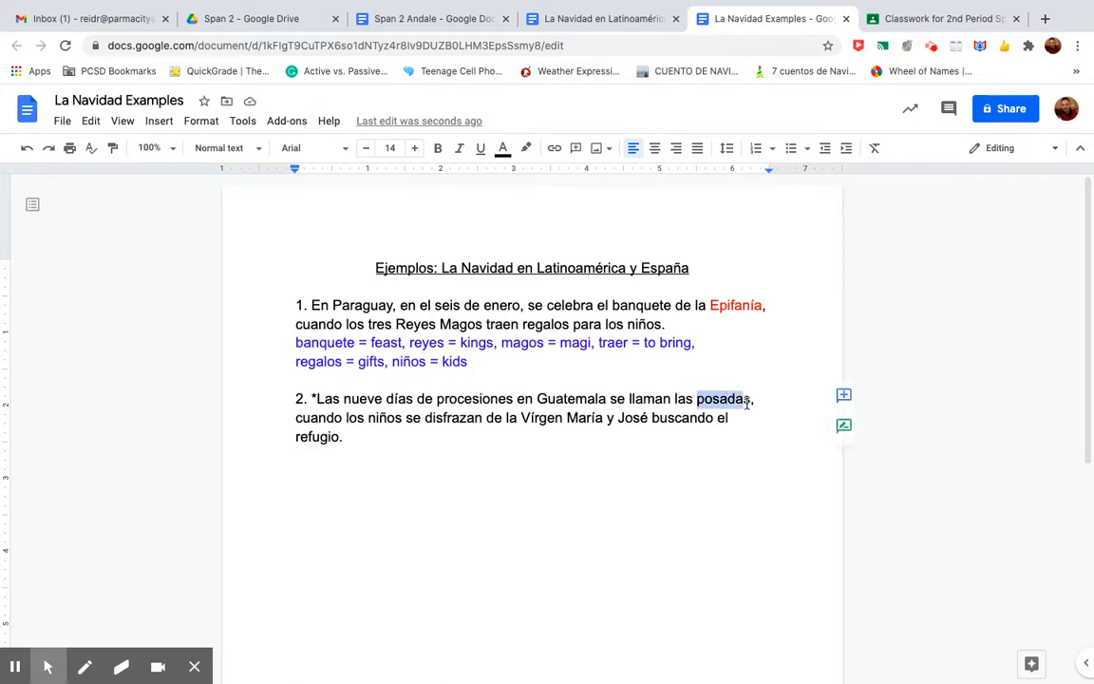
click(502, 148)
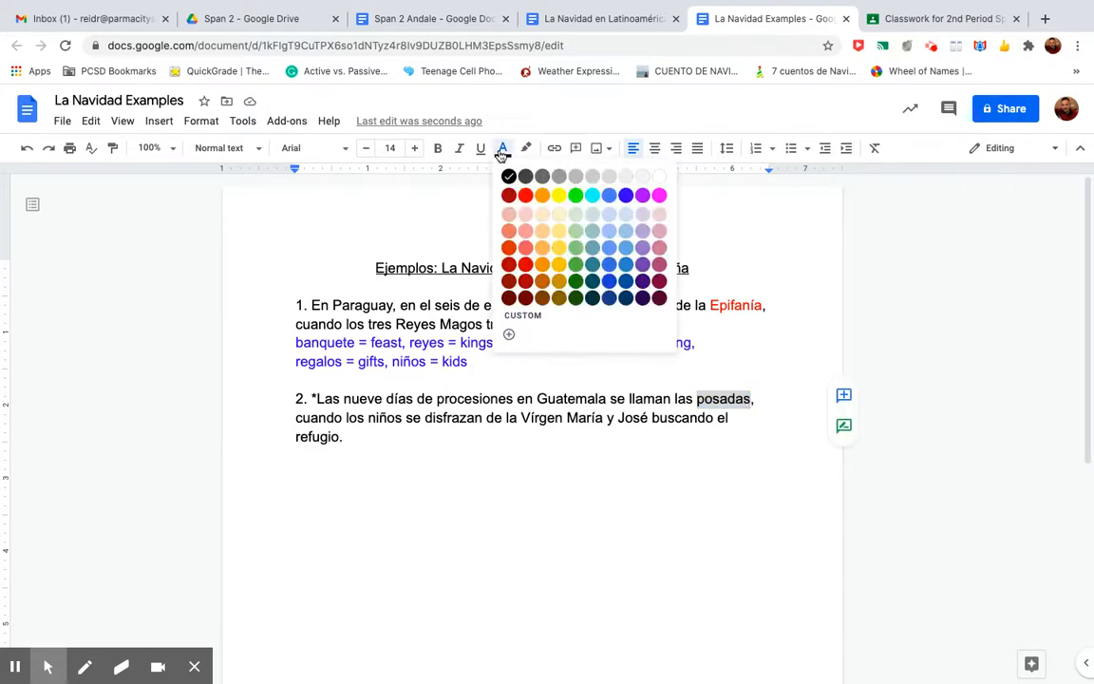